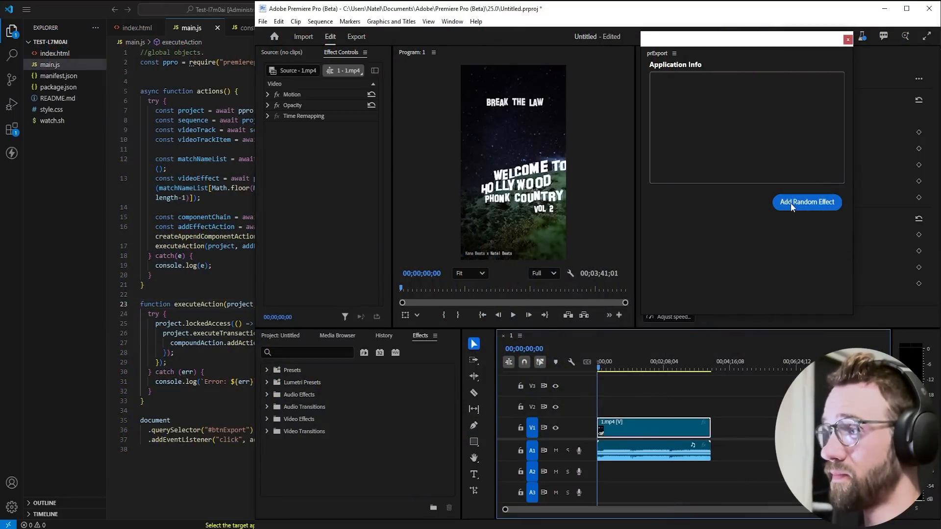
- Run Add Random Effect in the prExport panel twice, putting Color Emboss on the clip
{"action": "left_click", "coordinate": [805, 202]}
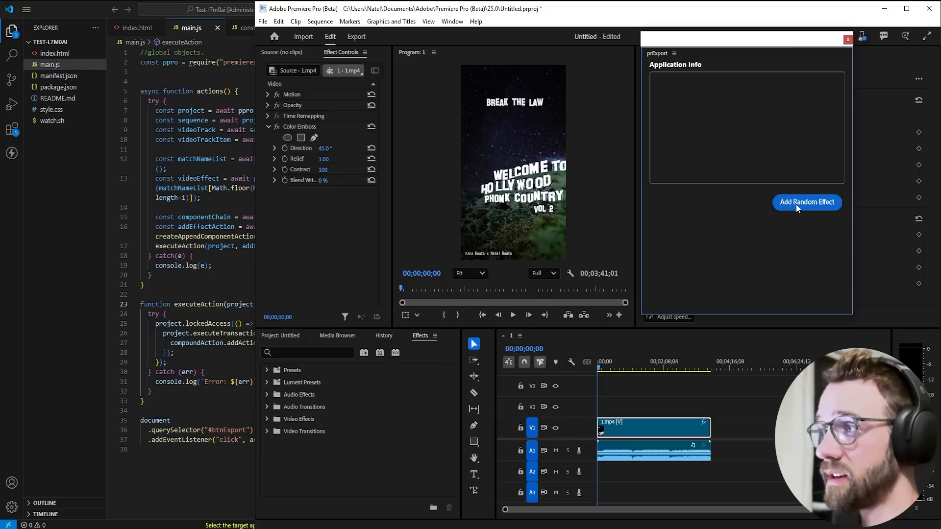
{"action": "left_click", "coordinate": [805, 202]}
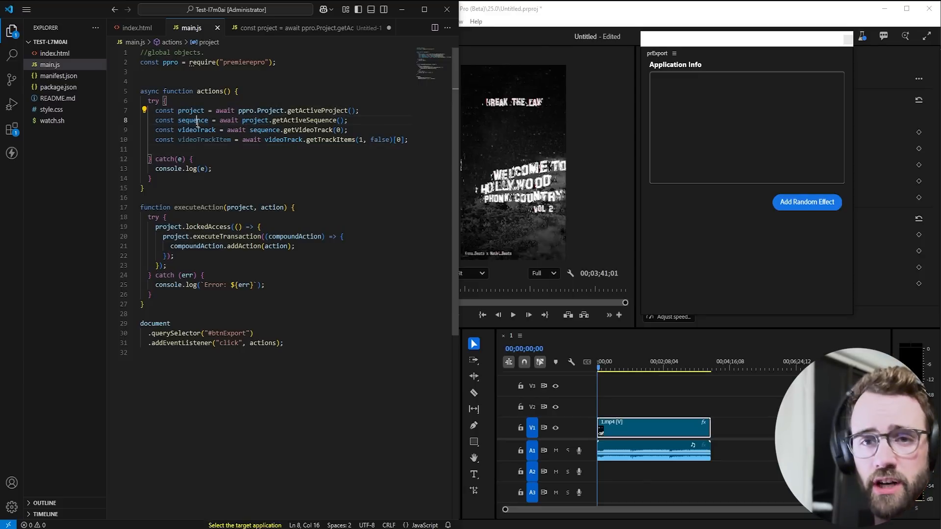
- Review the actions function's ppro, sequence and videoTrackItem variables and the getTrackItems call
{"action": "double_click", "coordinate": [204, 140]}
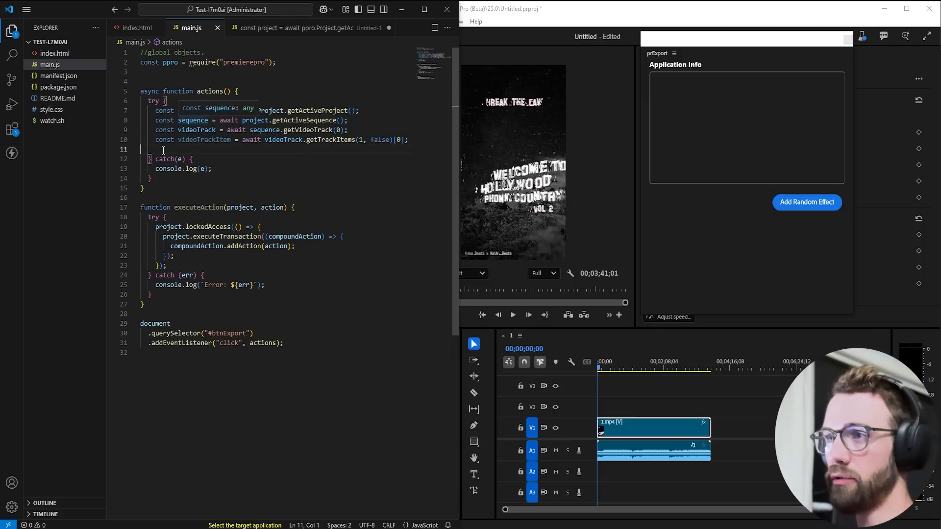
{"action": "double_click", "coordinate": [204, 139]}
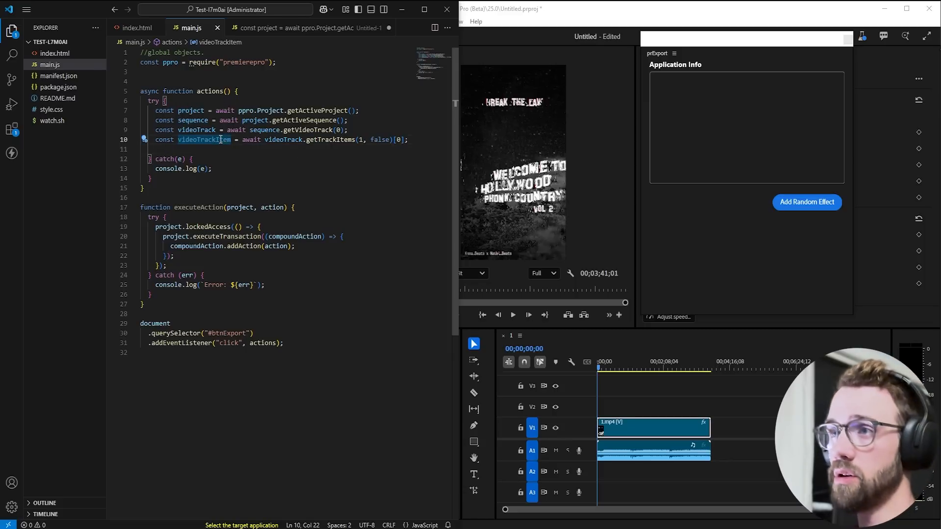
{"action": "double_click", "coordinate": [245, 111]}
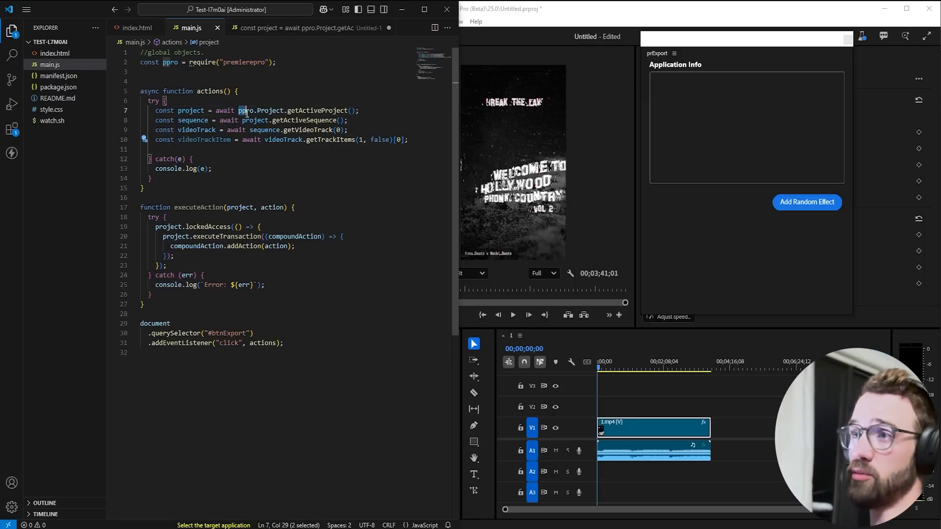
{"action": "double_click", "coordinate": [245, 110]}
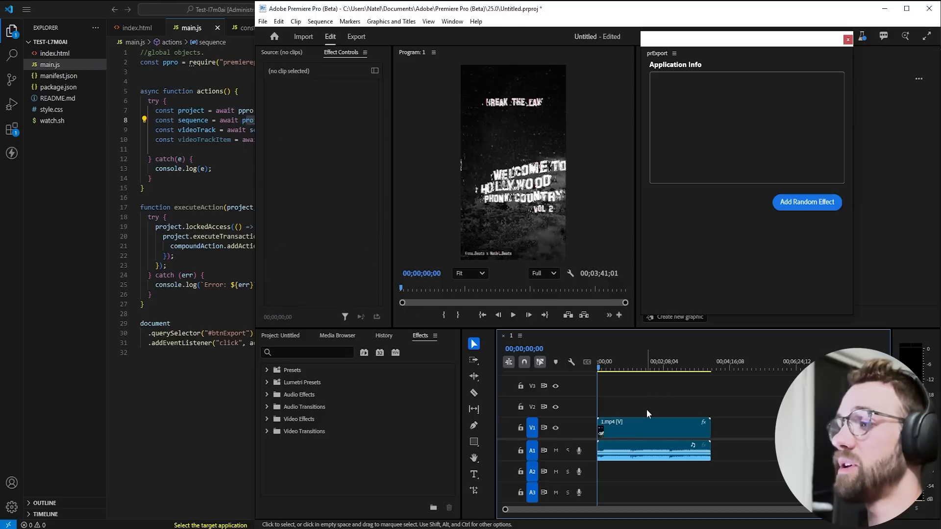
{"action": "mouse_move", "coordinate": [555, 406]}
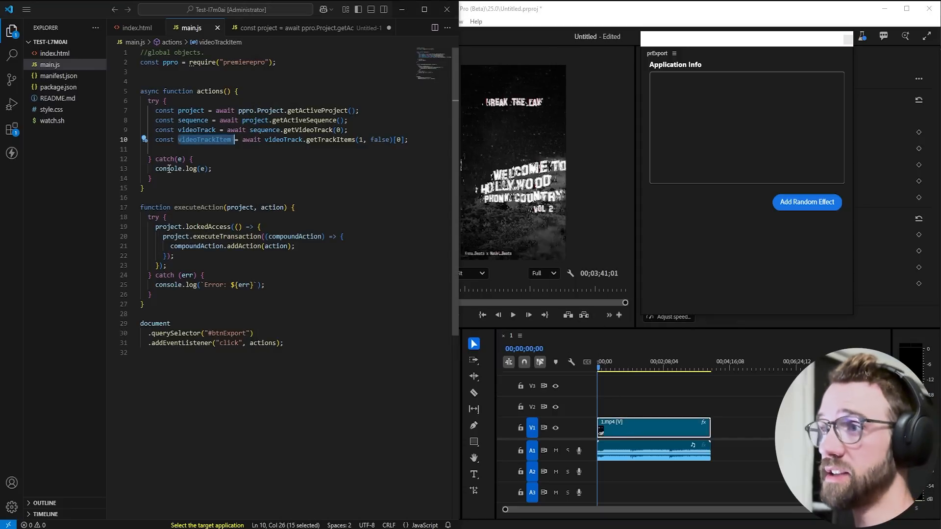
{"action": "double_click", "coordinate": [285, 139]}
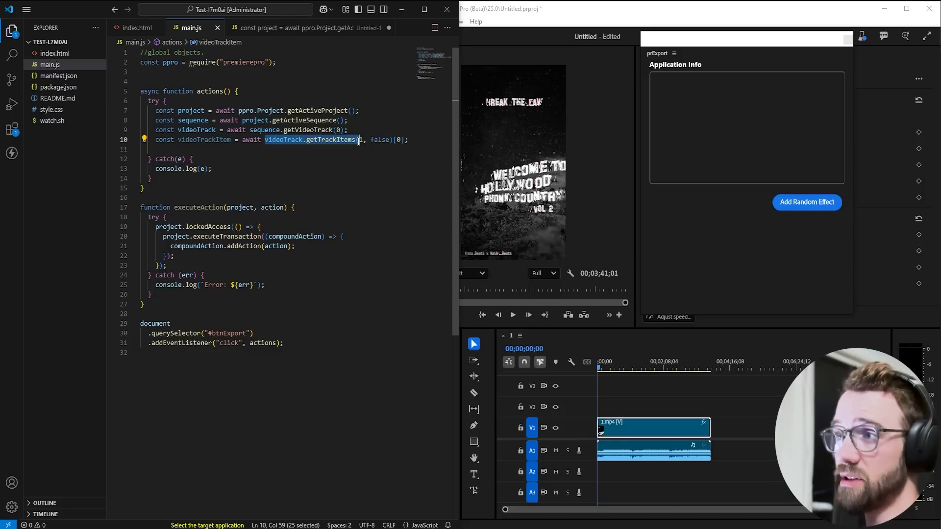
{"action": "left_click", "coordinate": [361, 139]}
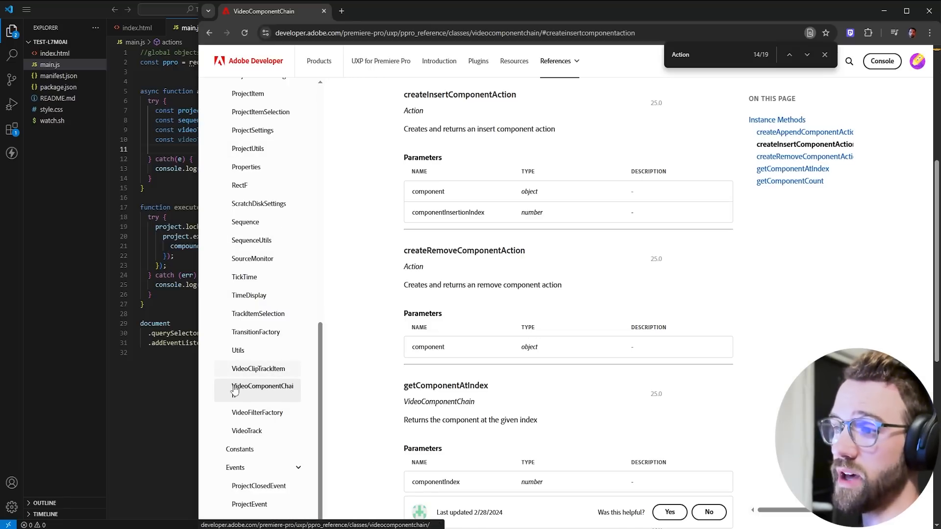
- Read the VideoFilterFactory reference listing createComponent and getMatchNames
{"action": "left_click", "coordinate": [256, 412]}
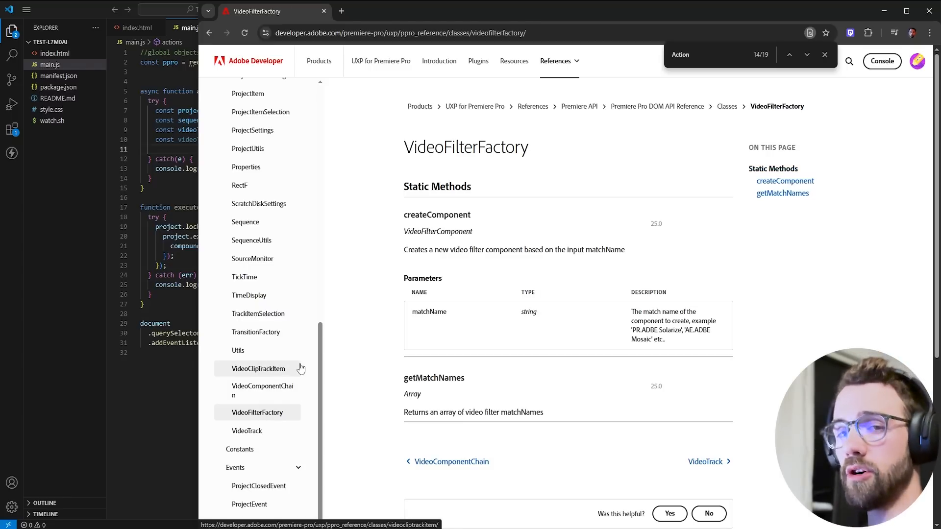
{"action": "mouse_move", "coordinate": [256, 332]}
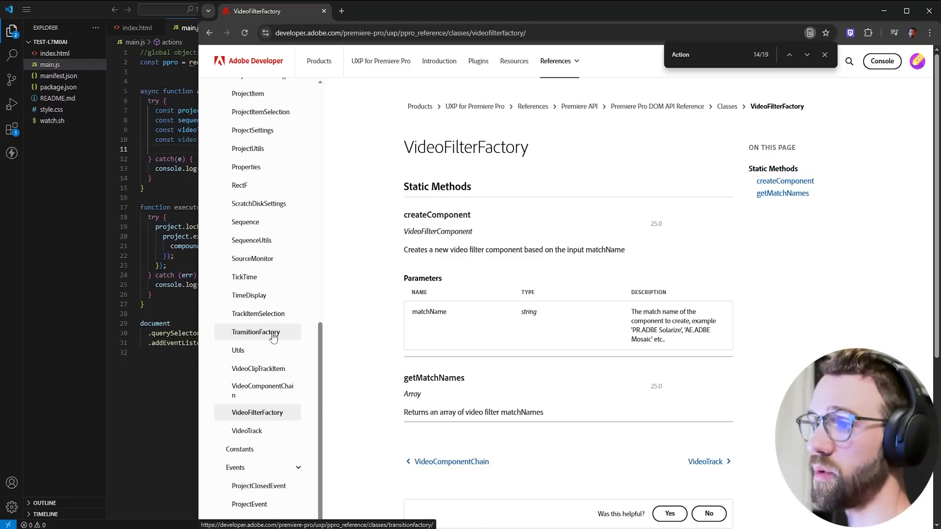
{"action": "left_click", "coordinate": [255, 332]}
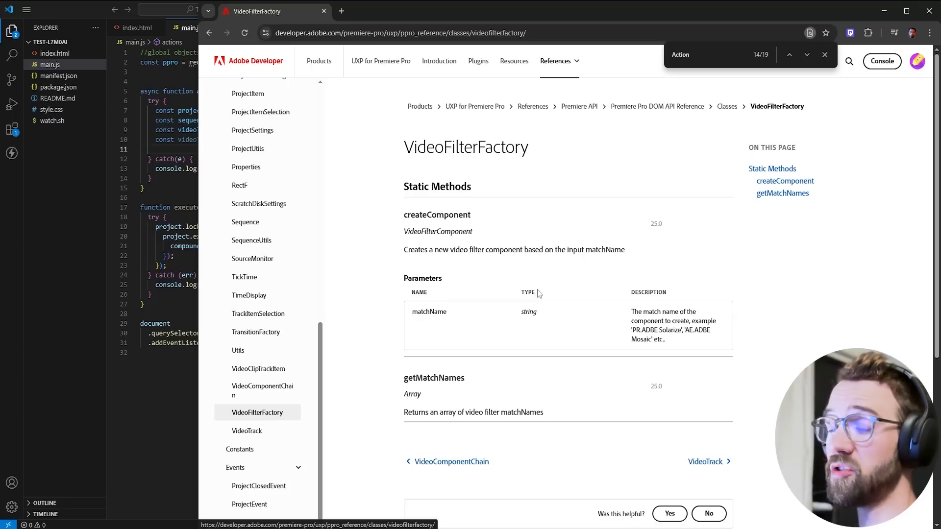
{"action": "mouse_move", "coordinate": [563, 266]}
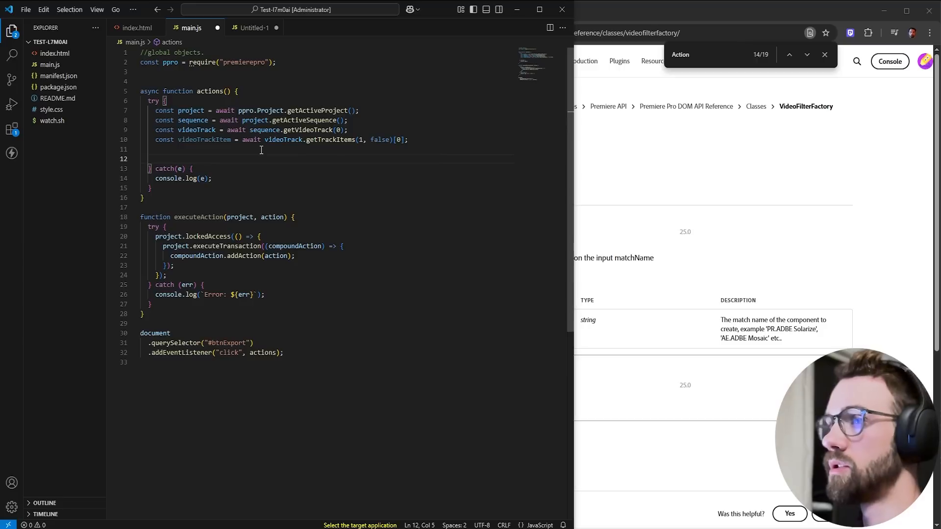
- Add const matchNames = await ppro.VideoFilterFactory.getMatchNames(); and log the result
{"action": "type", "text": "const matchM"}
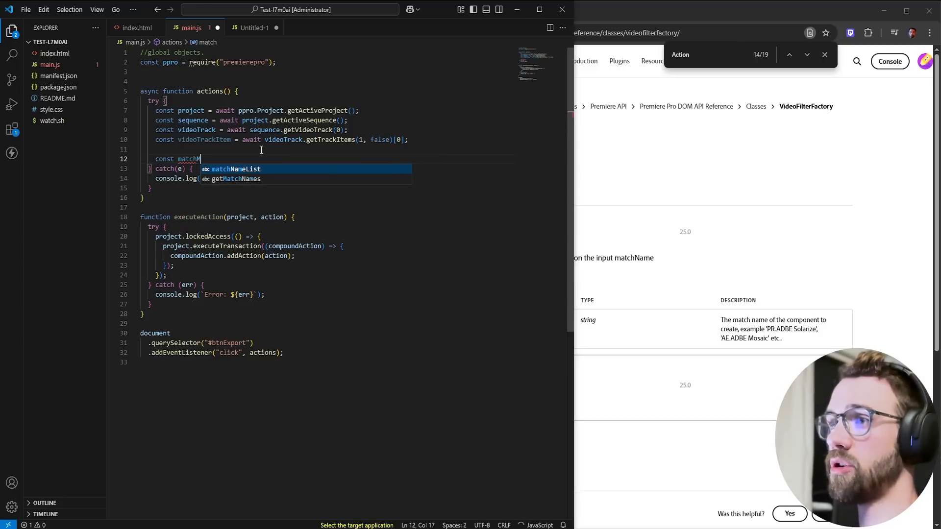
{"action": "type", "text": "Names ="}
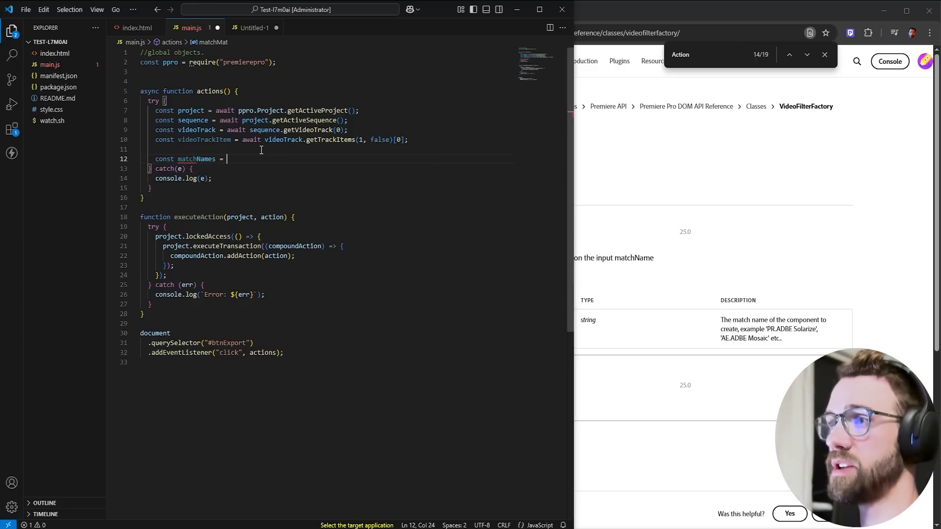
{"action": "type", "text": "await"}
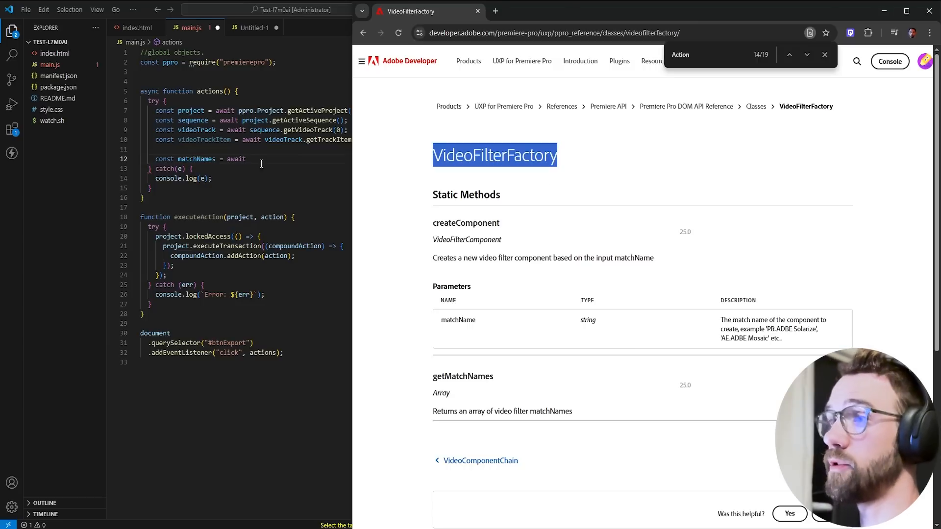
{"action": "type", "text": "ppro"}
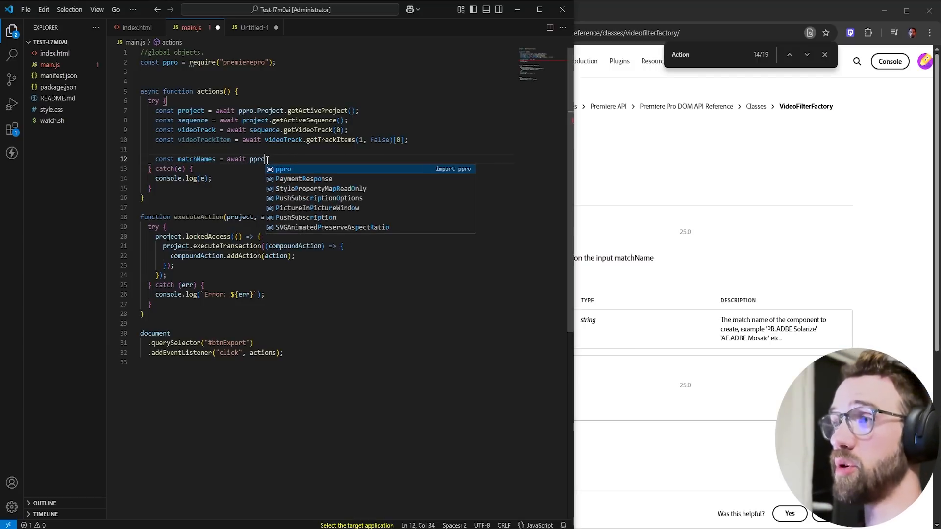
{"action": "type", "text": ".VideoFilterFactory"}
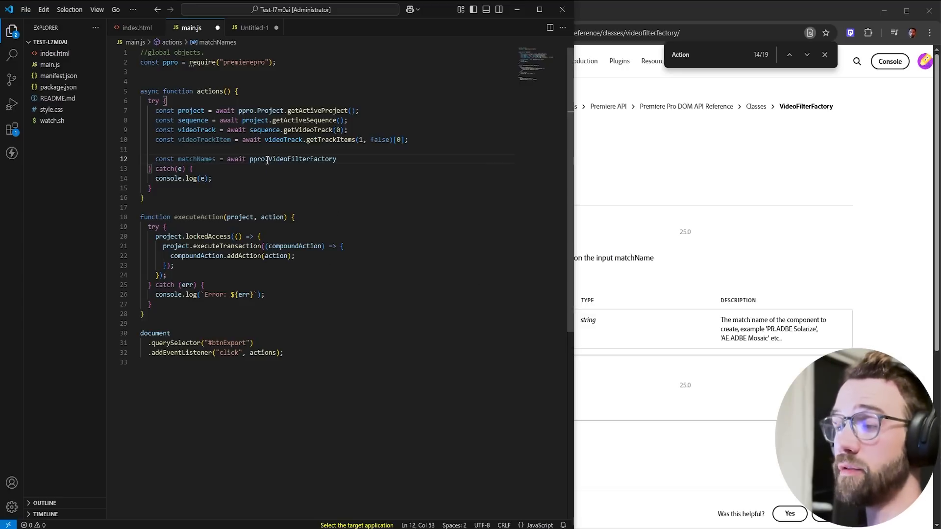
{"action": "type", "text": "."}
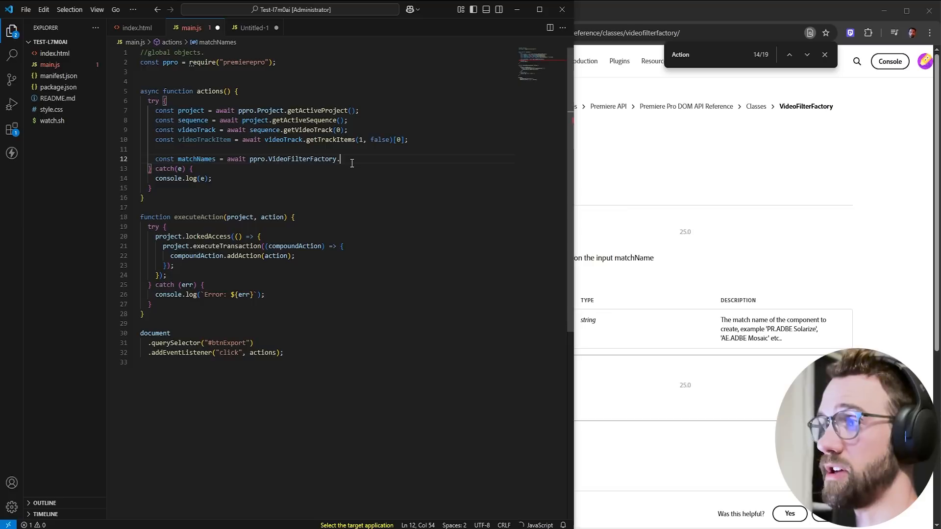
{"action": "type", "text": ".getMatchNames();"}
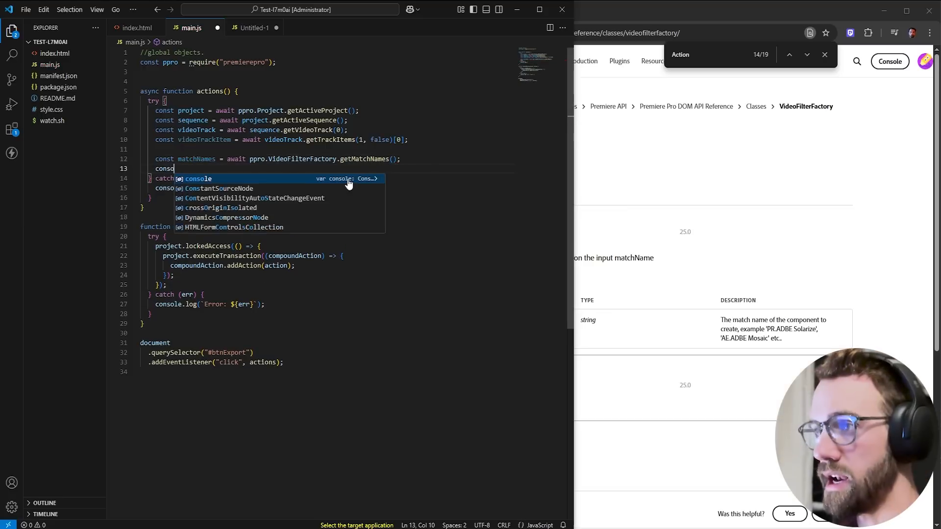
{"action": "type", "text": ".log(matchNames)"}
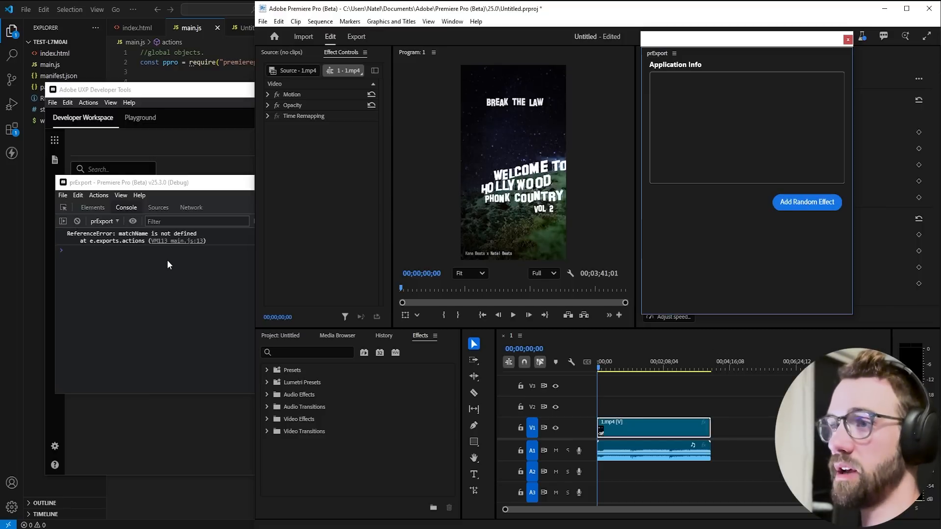
{"action": "mouse_move", "coordinate": [170, 421]}
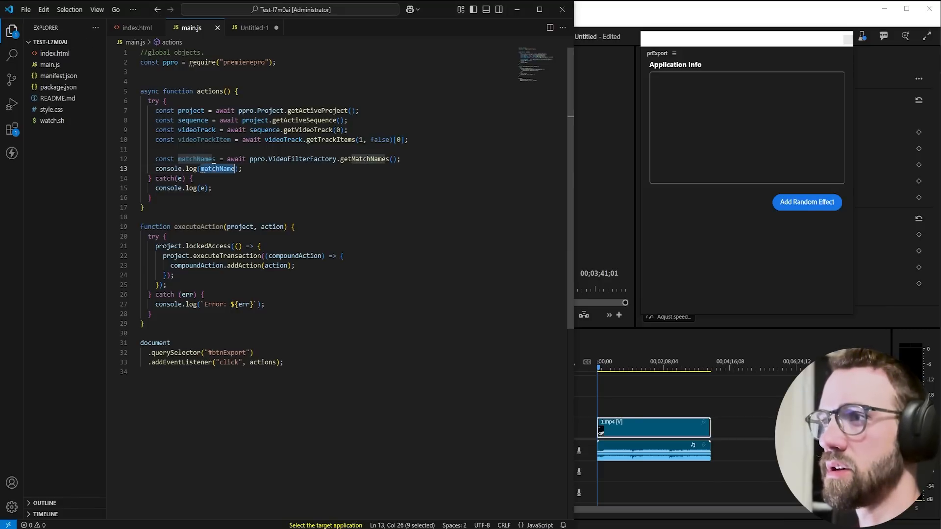
- Correct matchName to matchNames and reload the prExport plugin in UXP Developer Tools
{"action": "type", "text": "s"}
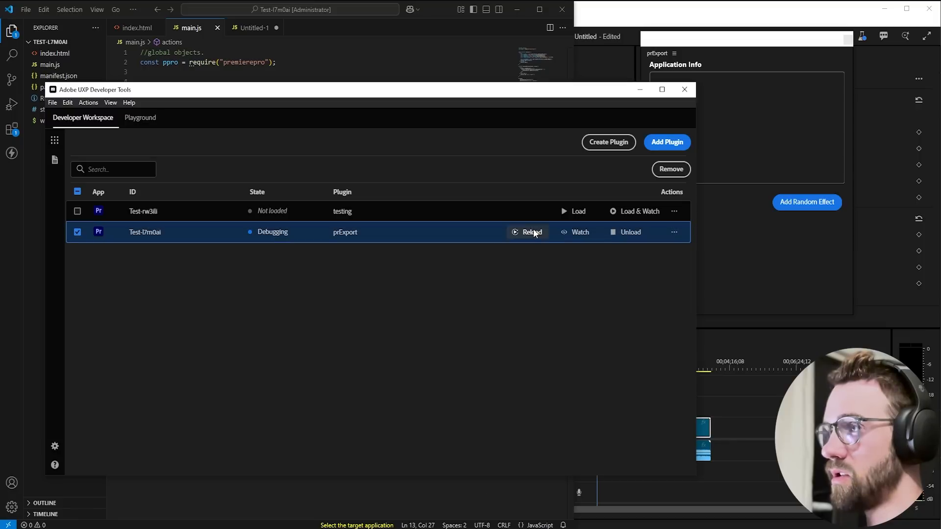
{"action": "left_click", "coordinate": [531, 233]}
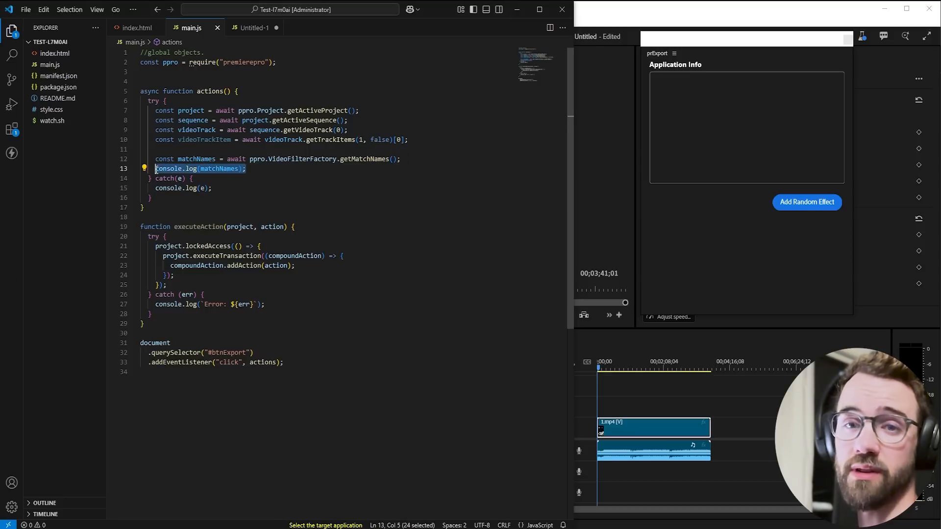
{"action": "mouse_move", "coordinate": [190, 169]}
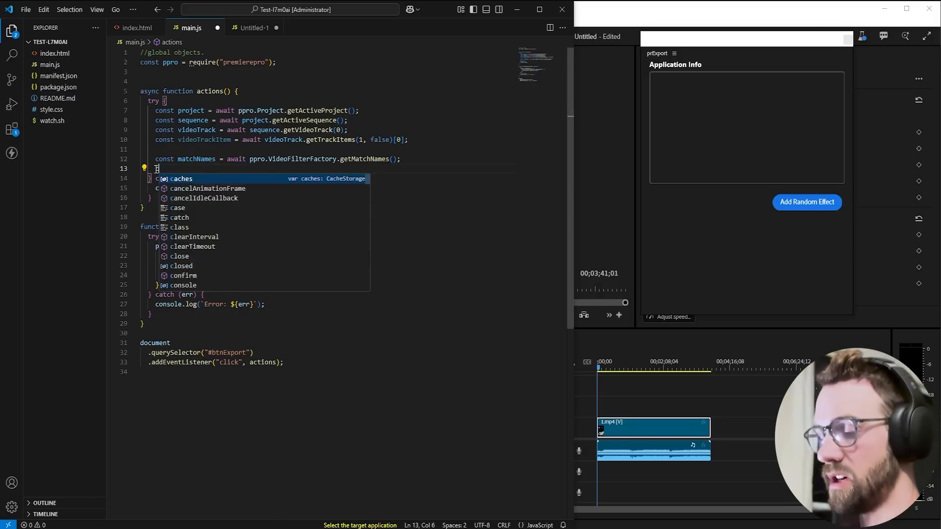
- Set effectMatchName to matchNames[Math.floor(Math.random() * matchNames.length - 1)] and console.log it
{"action": "type", "text": "const effectM"}
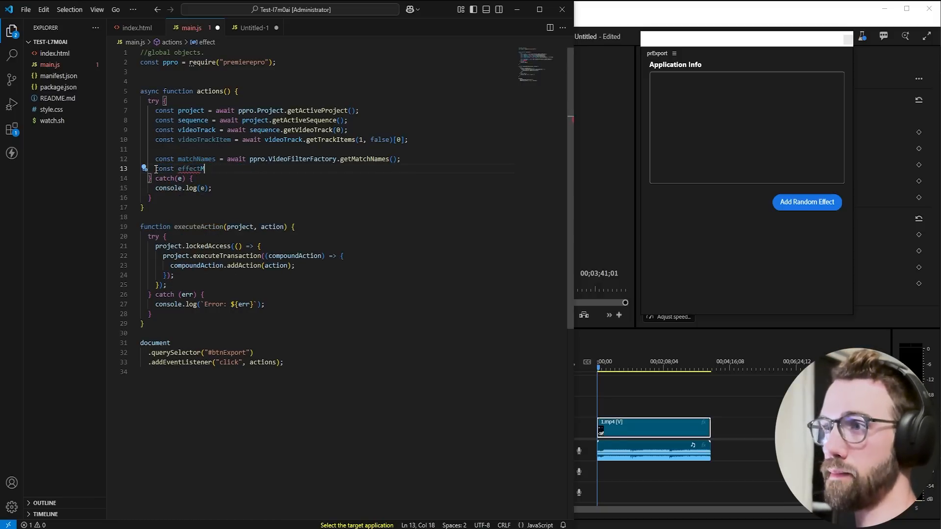
{"action": "type", "text": "atchName ="}
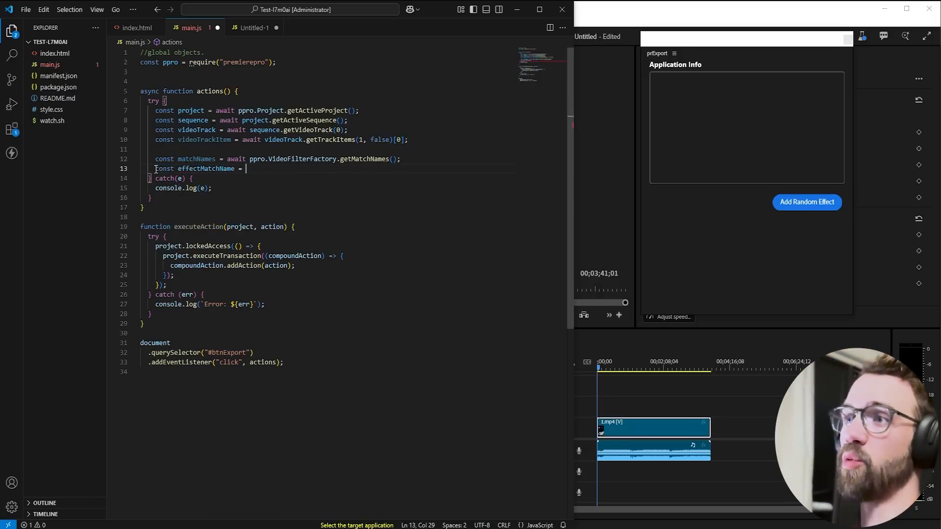
{"action": "double_click", "coordinate": [196, 159]}
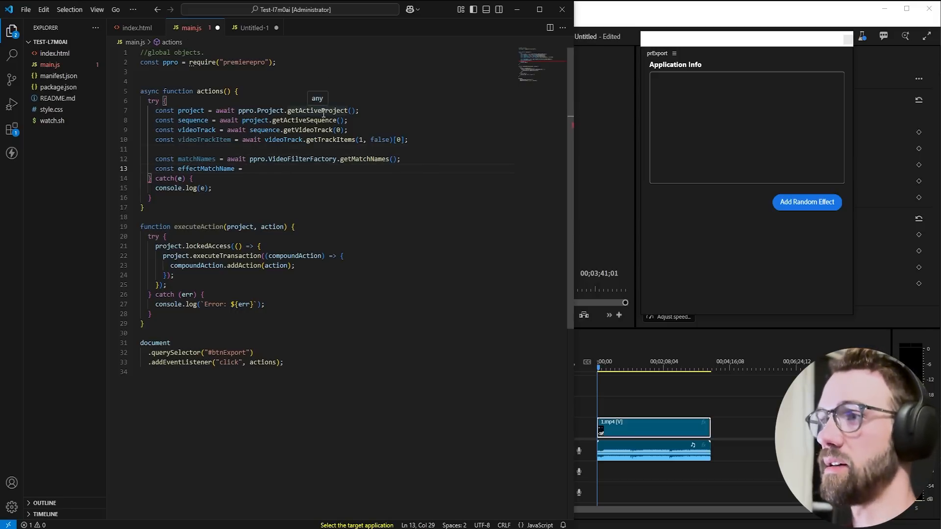
{"action": "type", "text": "matchNames[]"}
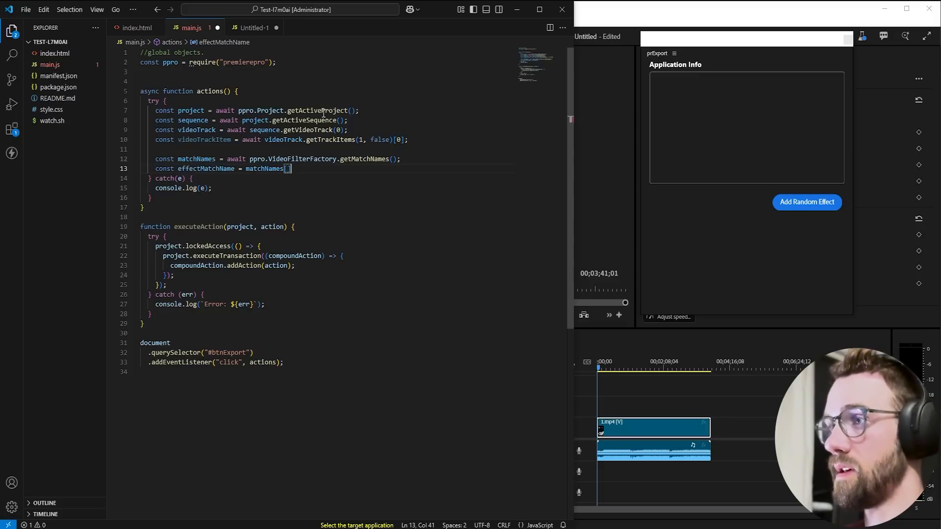
{"action": "type", "text": ";"}
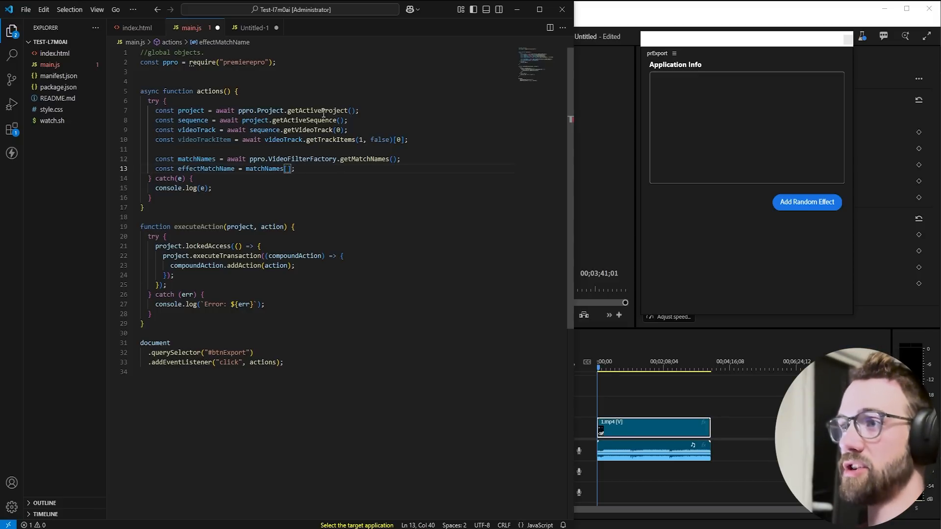
{"action": "type", "text": "Math.floo"}
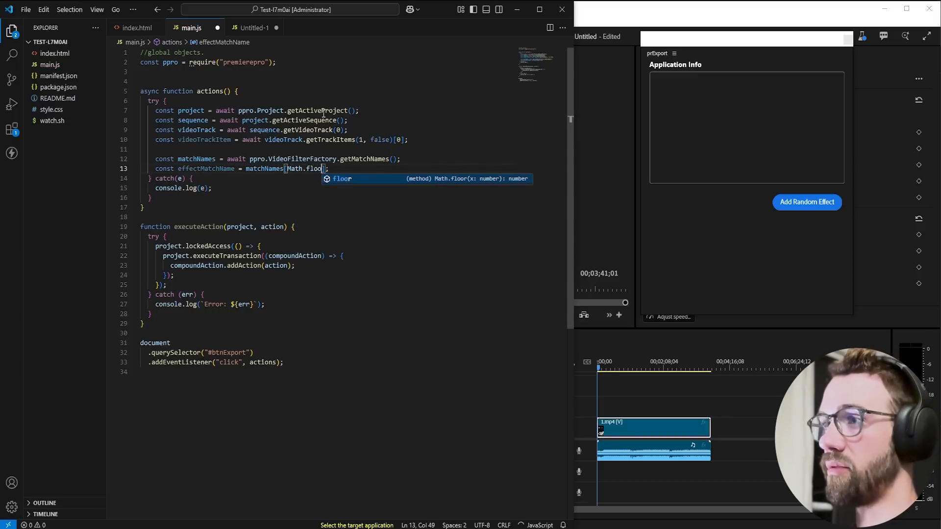
{"action": "type", "text": "(Math.random() * matchNames.length"}
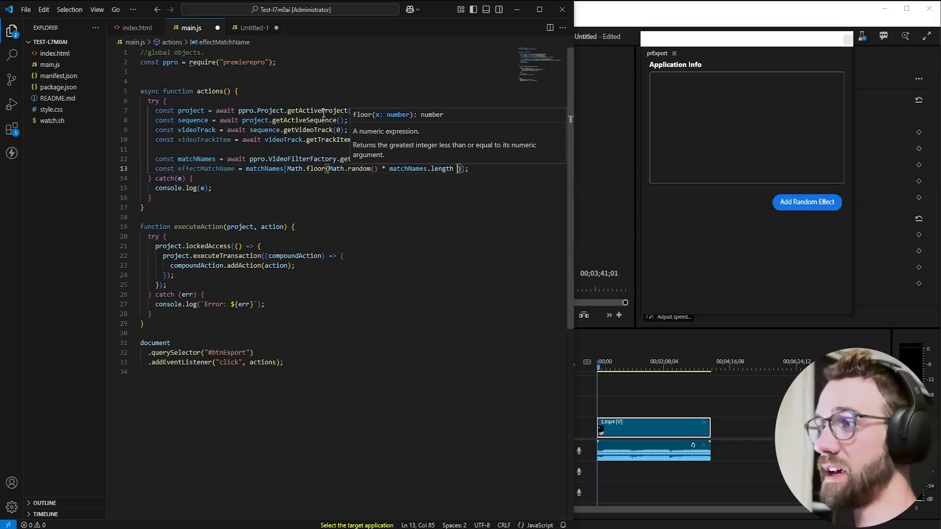
{"action": "type", "text": "console.lo"}
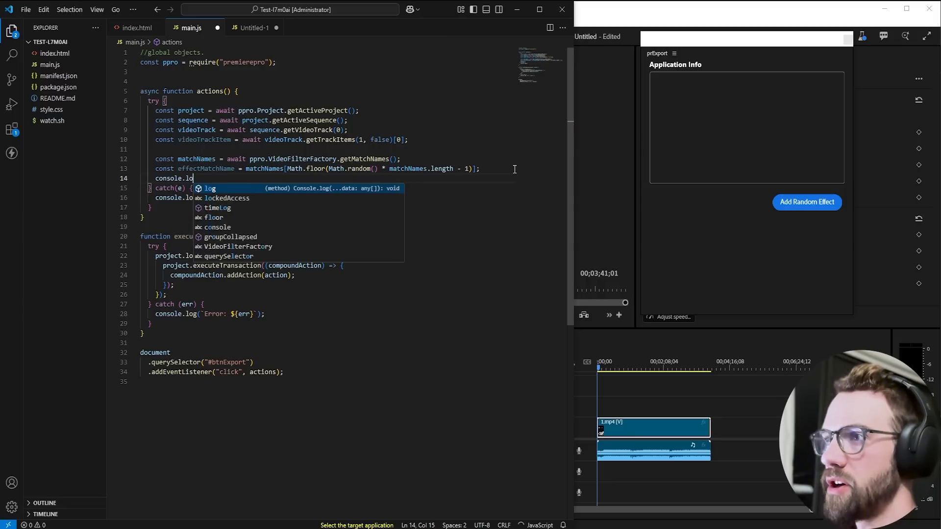
{"action": "type", "text": "(effectMatchName()"}
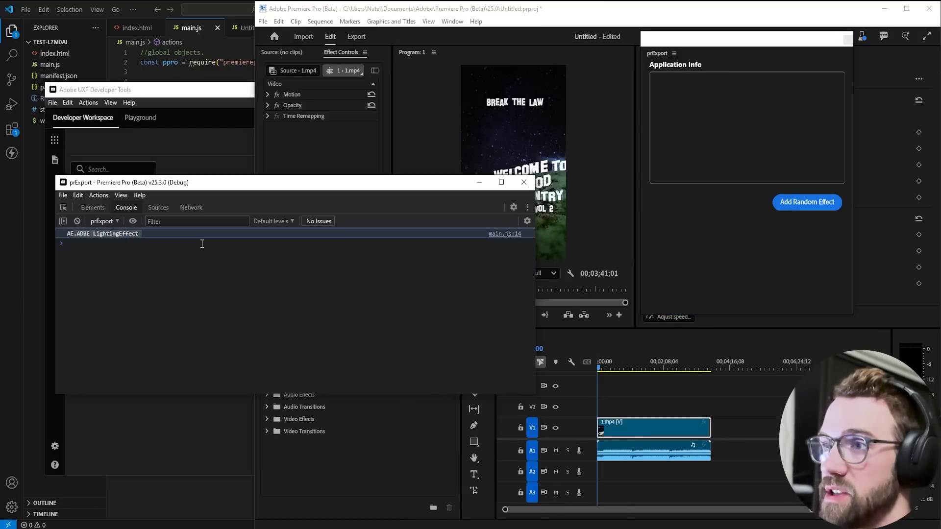
- Run Add Random Effect twice, logging AE.ADBE LightingEffect and a second random effect name
{"action": "left_click", "coordinate": [807, 202]}
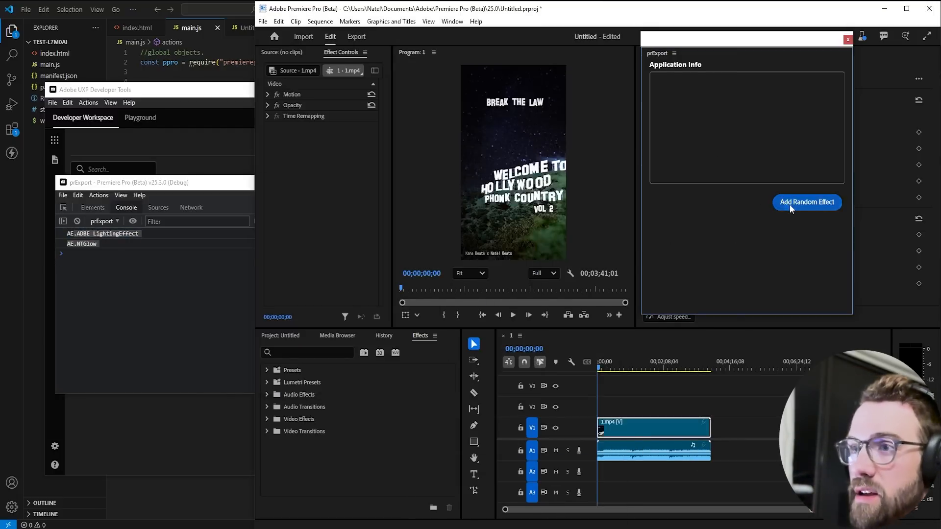
{"action": "left_click", "coordinate": [805, 202]}
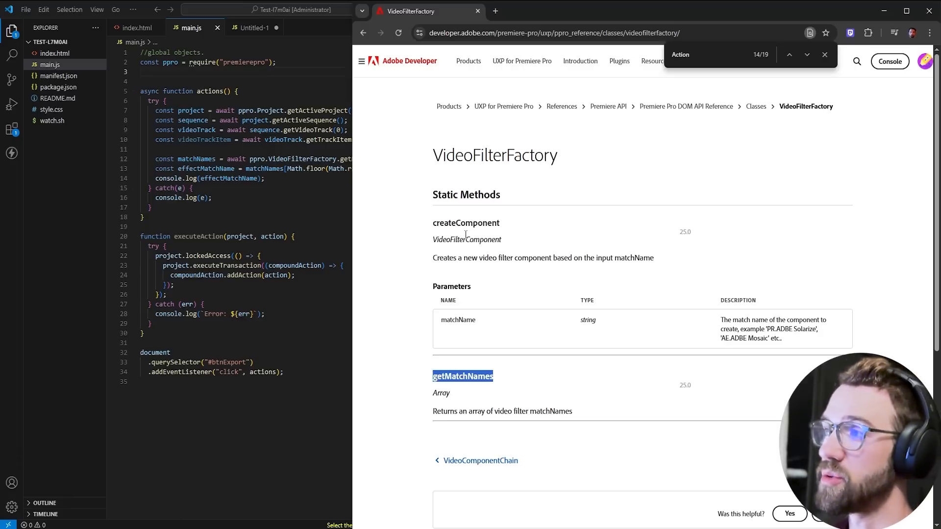
- Add const component = await ppro.VideoFilterFactory.createComponent(effectMatchName); to main.js
{"action": "left_click", "coordinate": [807, 55]}
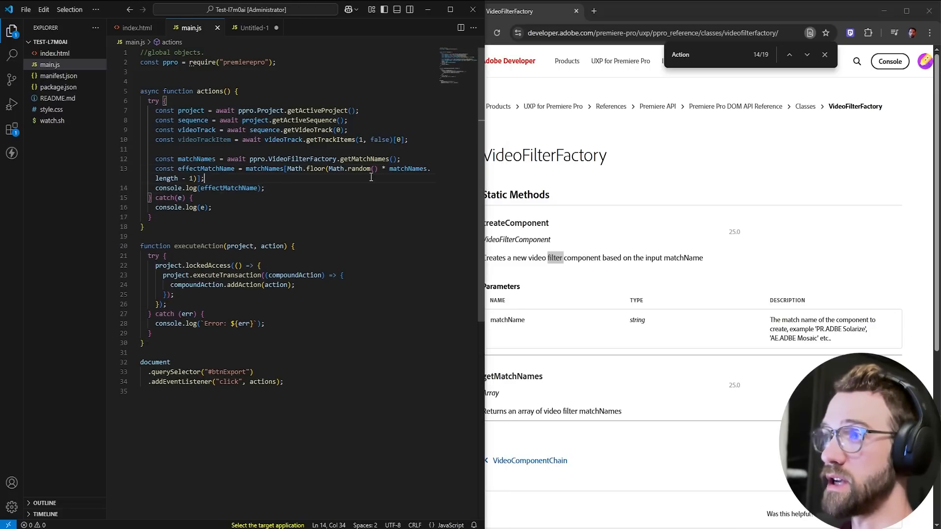
{"action": "type", "text": "const component ="}
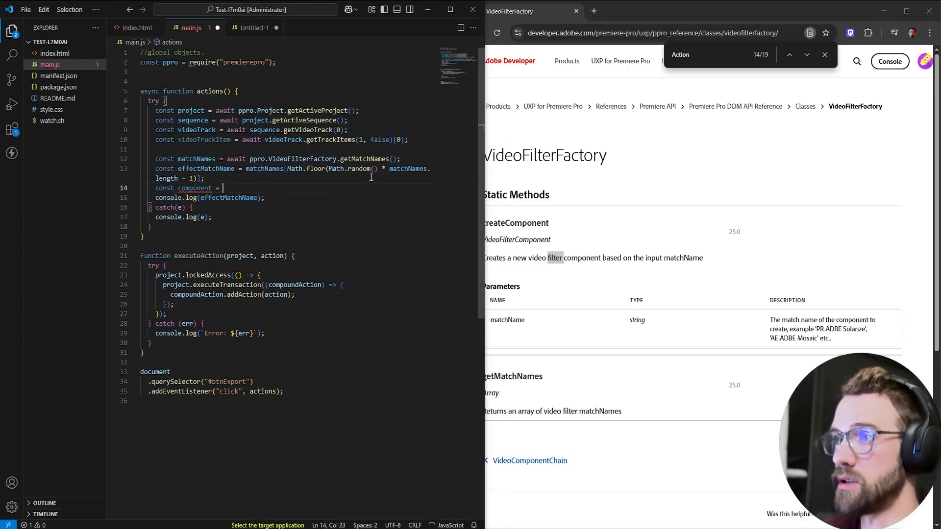
{"action": "type", "text": "await"}
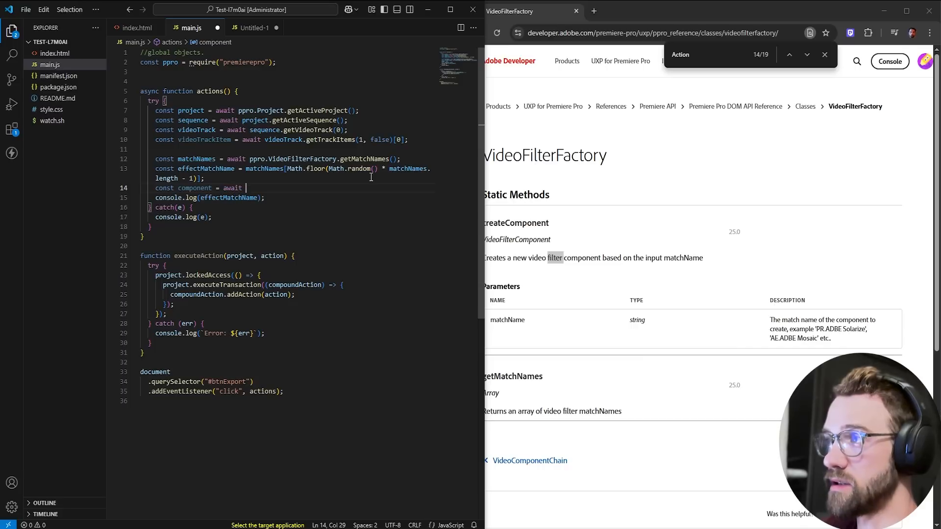
{"action": "type", "text": "ppro.Video"}
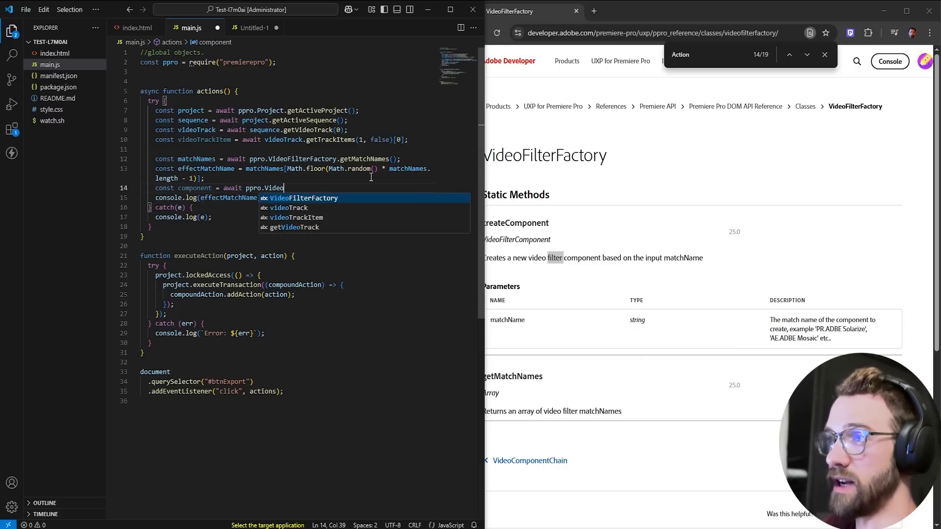
{"action": "key", "text": "Tab"}
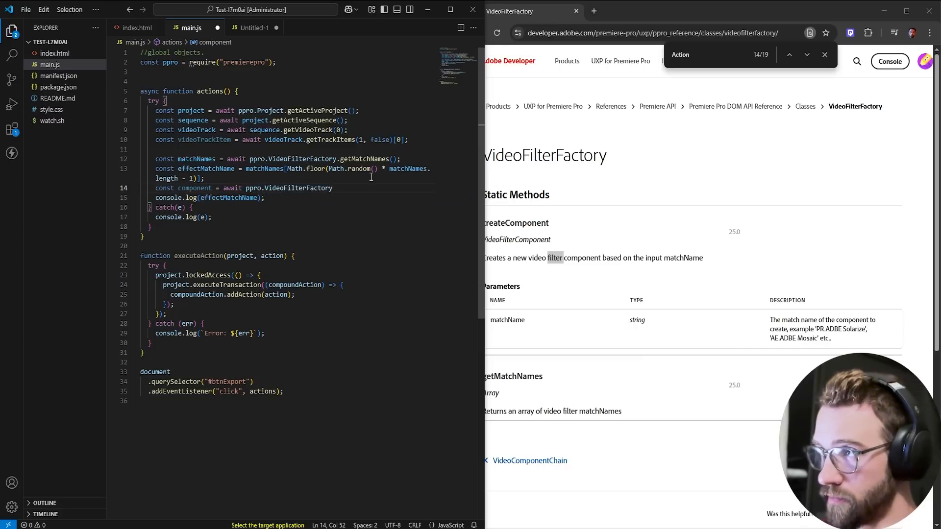
{"action": "type", "text": ".createComponent();"}
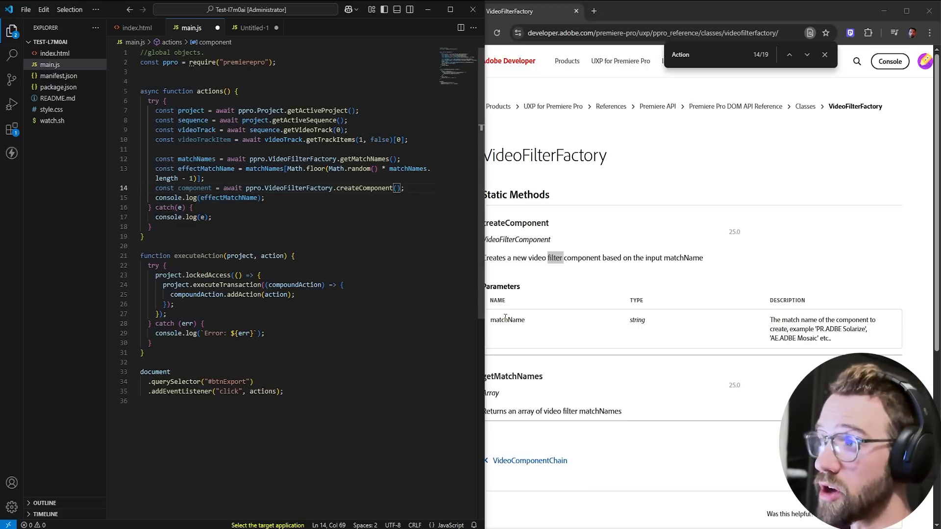
{"action": "double_click", "coordinate": [196, 159]}
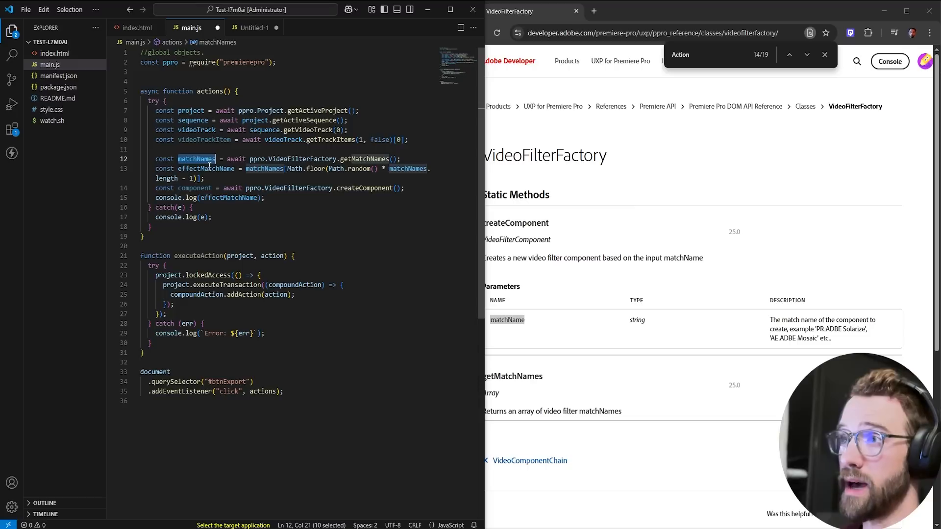
{"action": "type", "text": "(effectMatchName)"}
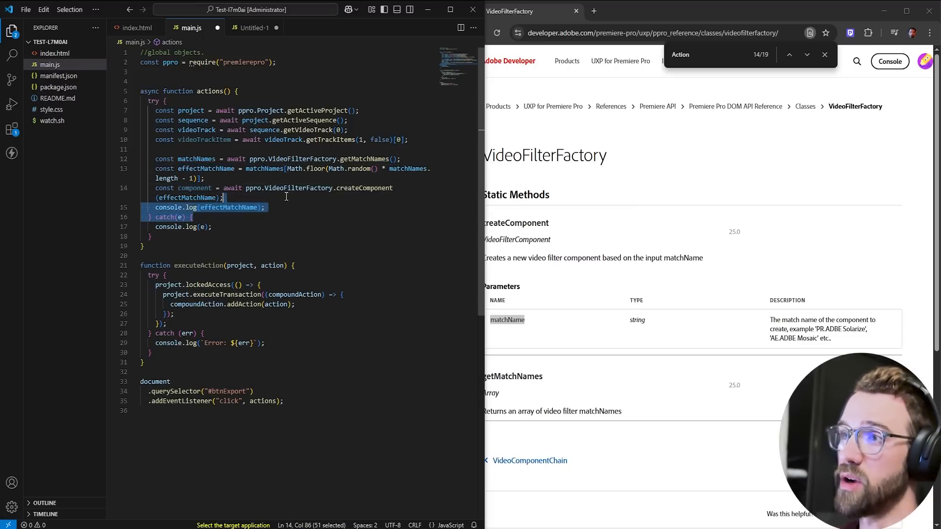
- Remove the console.log(effectMatchName) line now that the component is created
{"action": "key", "text": "Delete"}
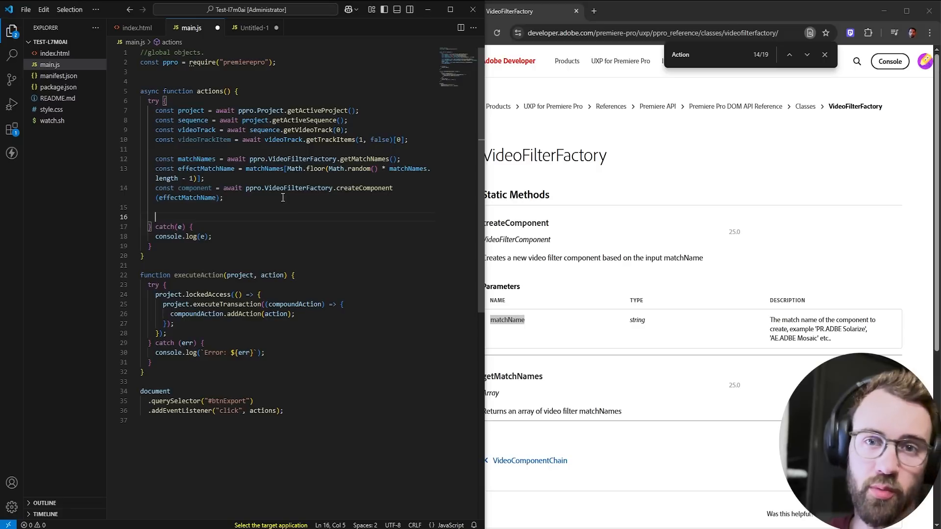
{"action": "double_click", "coordinate": [204, 139]}
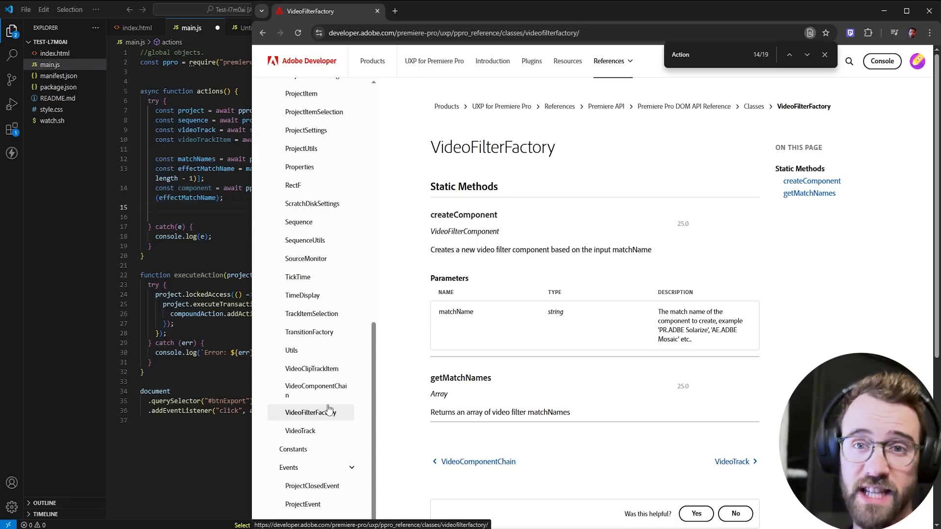
- Read the VideoComponentChain reference and its component action methods
{"action": "left_click", "coordinate": [317, 390]}
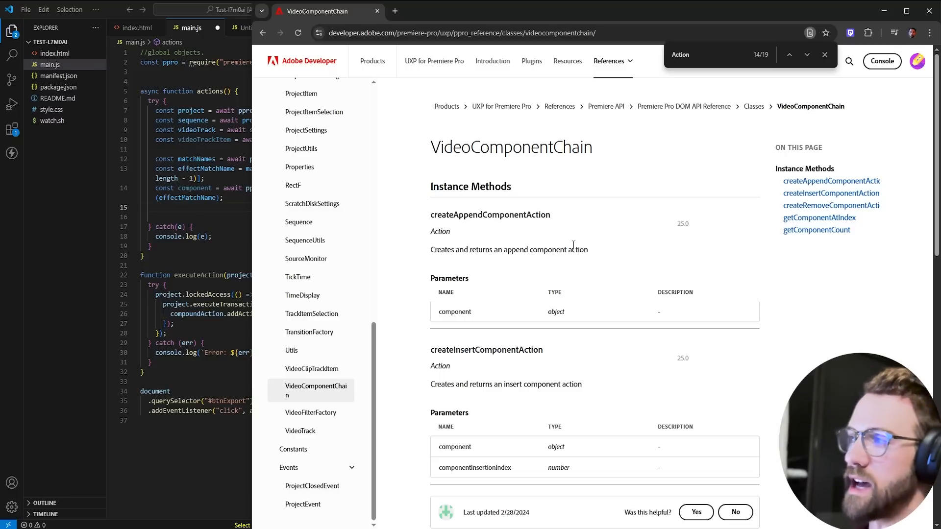
{"action": "mouse_move", "coordinate": [430, 218]}
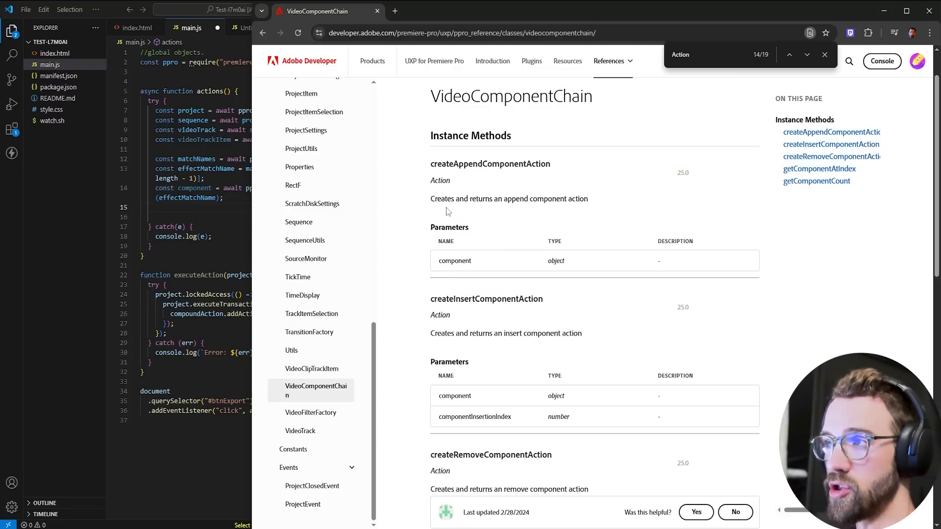
{"action": "left_click_drag", "start_coordinate": [447, 163], "coordinate": [468, 232]}
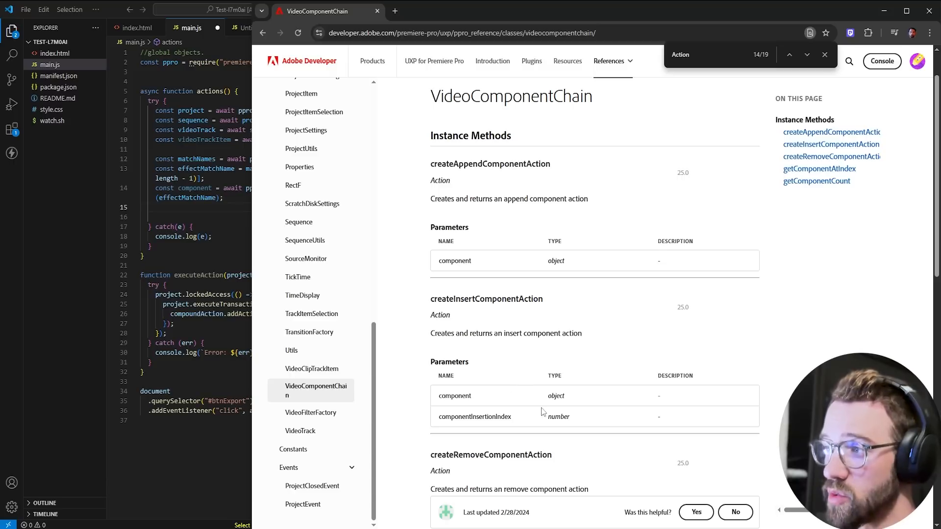
{"action": "double_click", "coordinate": [558, 417]}
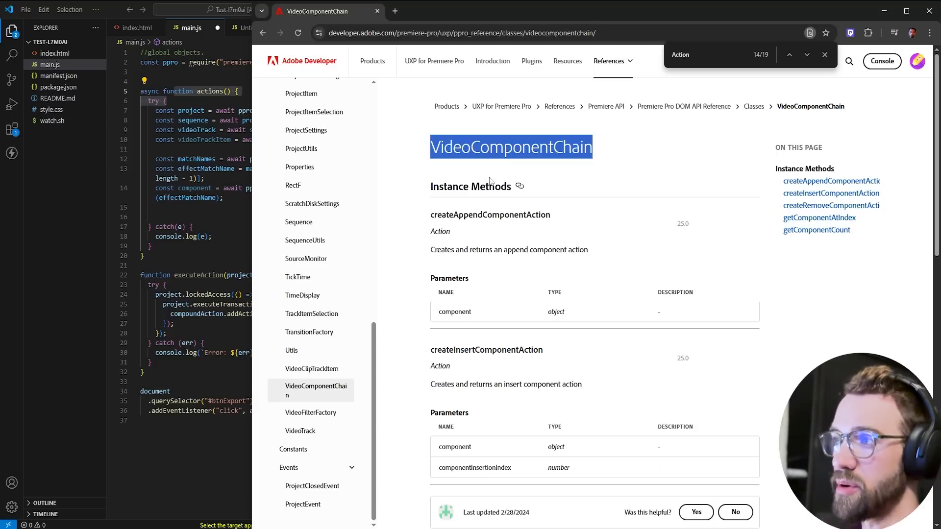
{"action": "mouse_move", "coordinate": [598, 159]}
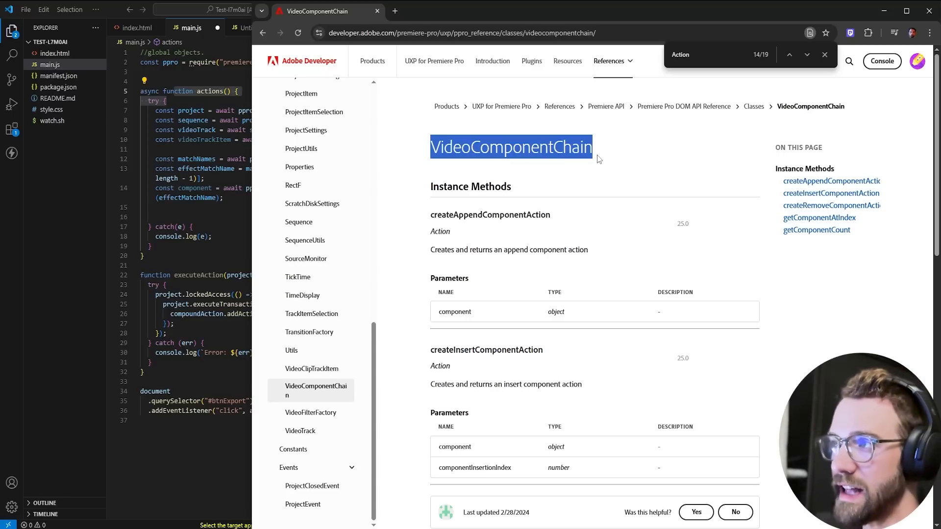
{"action": "left_click", "coordinate": [611, 149]}
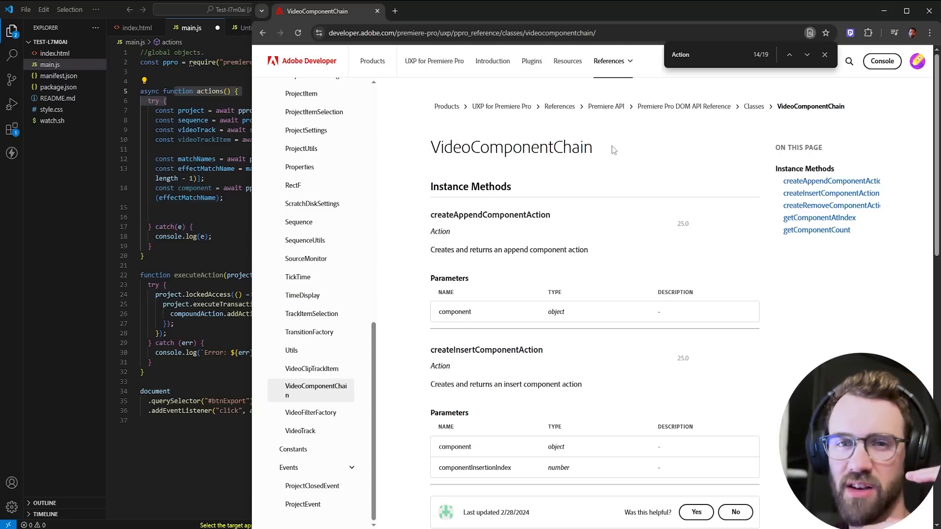
{"action": "mouse_move", "coordinate": [547, 181]}
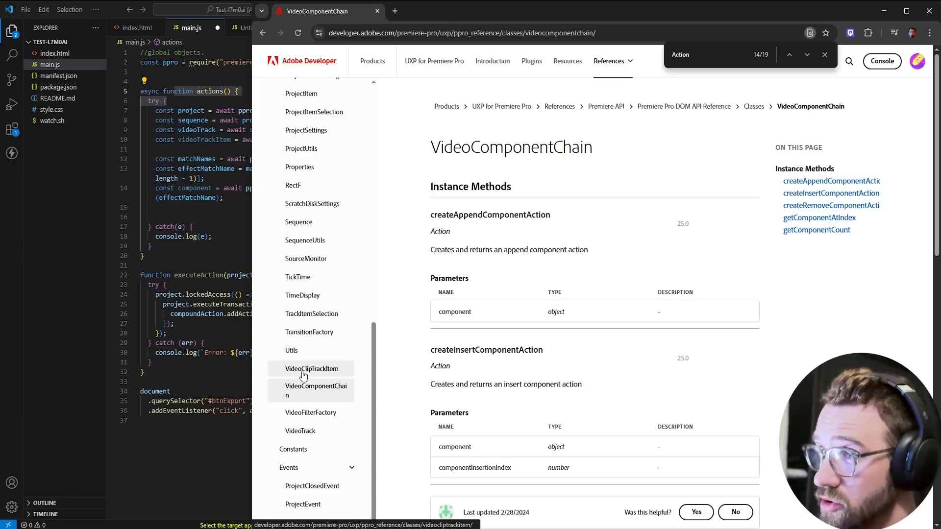
- Read the VideoClipTrackItem reference showing its getComponentChain method
{"action": "left_click", "coordinate": [310, 368]}
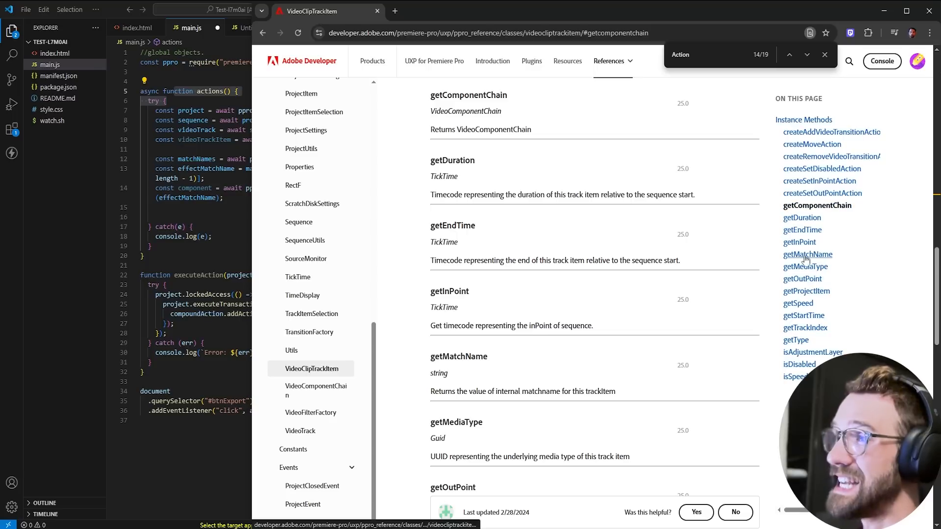
{"action": "left_click_drag", "start_coordinate": [432, 94], "coordinate": [576, 129]}
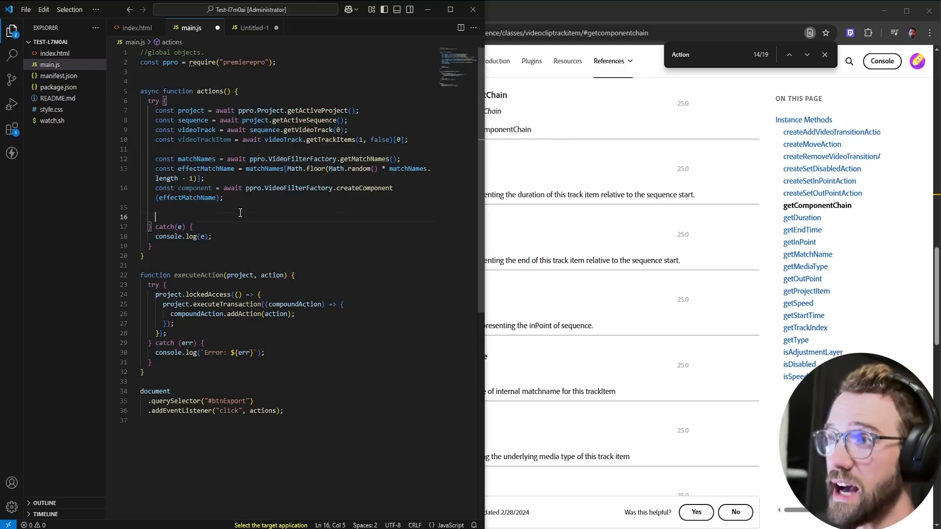
- Add const componentChain = await videoTrackItem.getComponentChain(); checking the VideoComponentChain docs
{"action": "type", "text": "const componentChain = await videoTrackItem"}
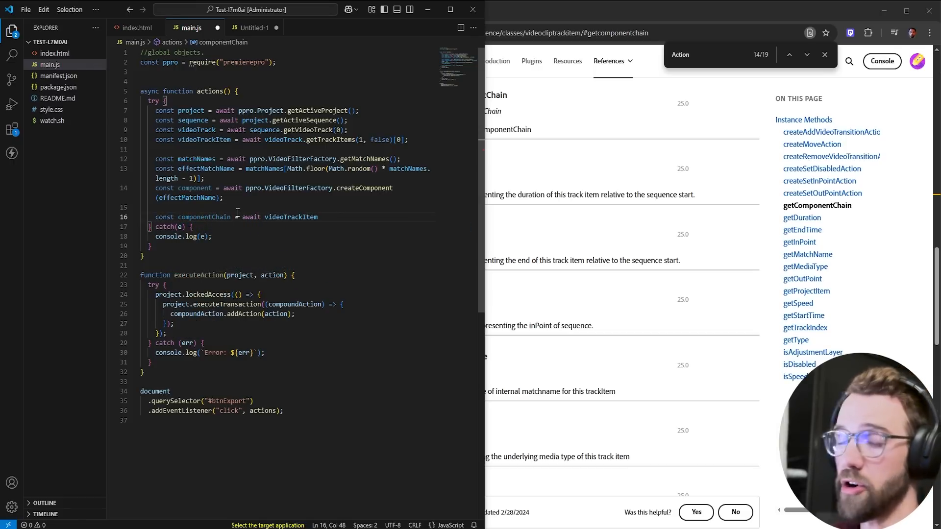
{"action": "type", "text": "."}
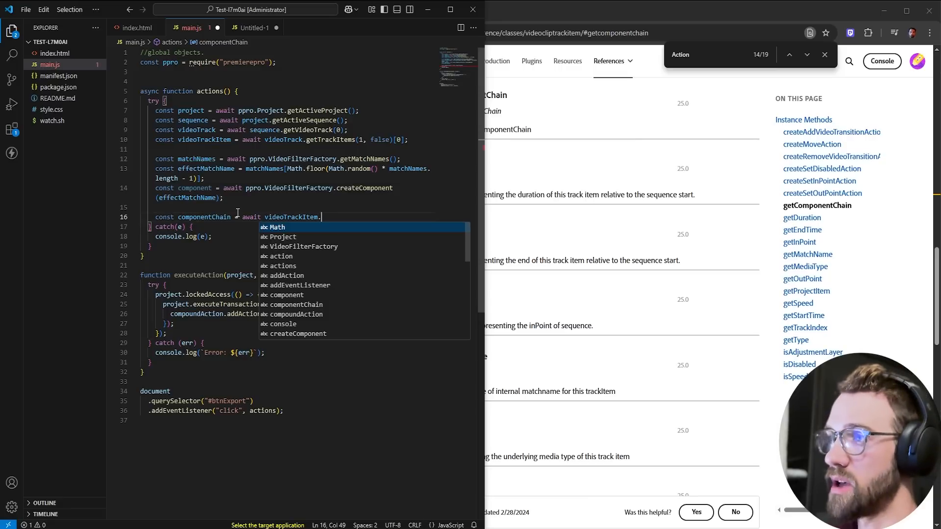
{"action": "type", "text": "getc"}
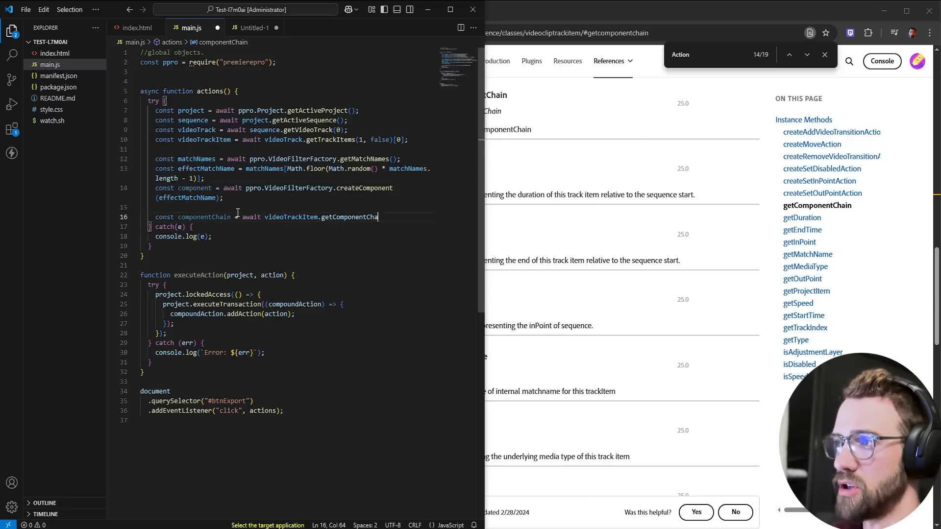
{"action": "left_click", "coordinate": [316, 390]}
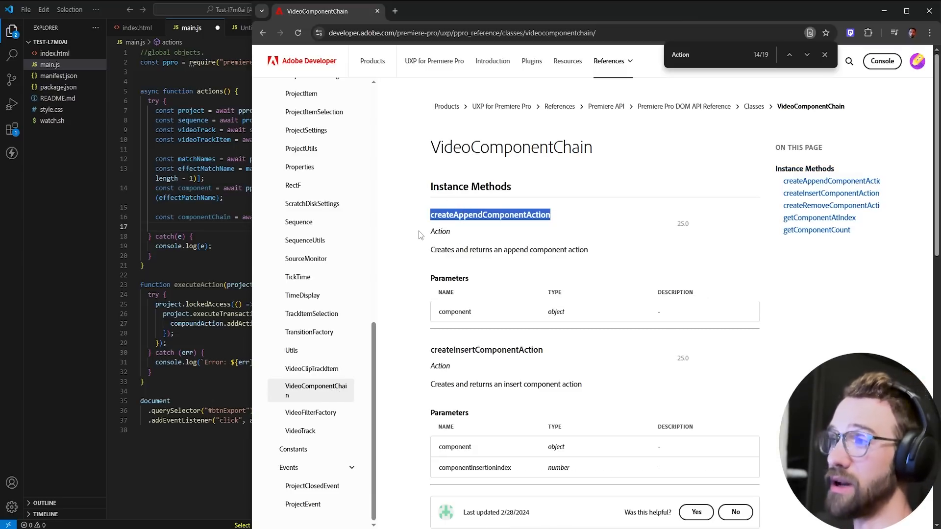
- Add const effectAction = await componentChain.createAppendComponentAction(component); and log both
{"action": "type", "text": "const effectAction = await"}
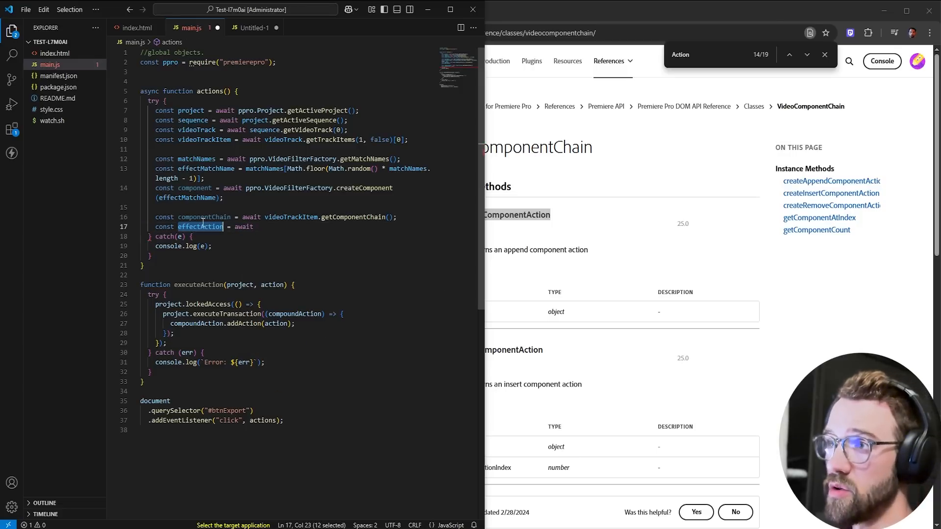
{"action": "type", "text": "componentChain."}
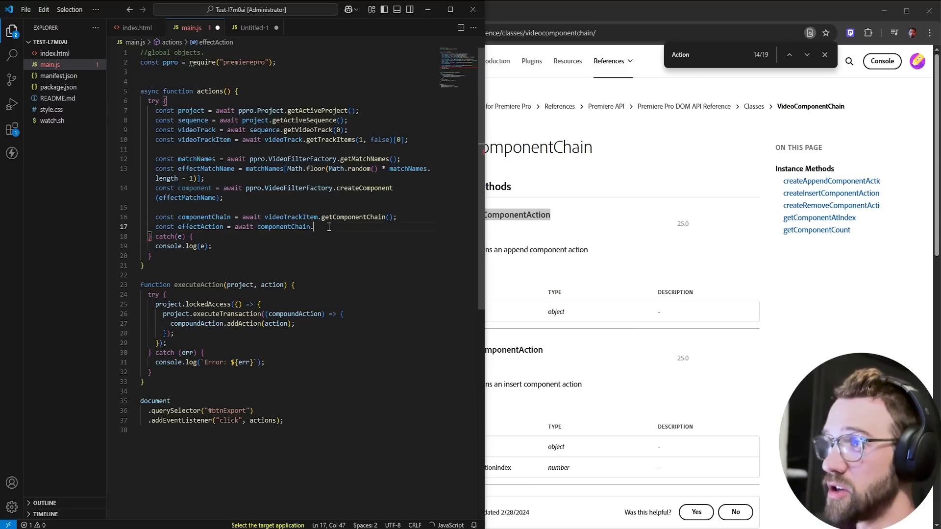
{"action": "type", "text": "createAppendComponentAction()"}
{"action": "type", "text": "console.log(effectAction);"}
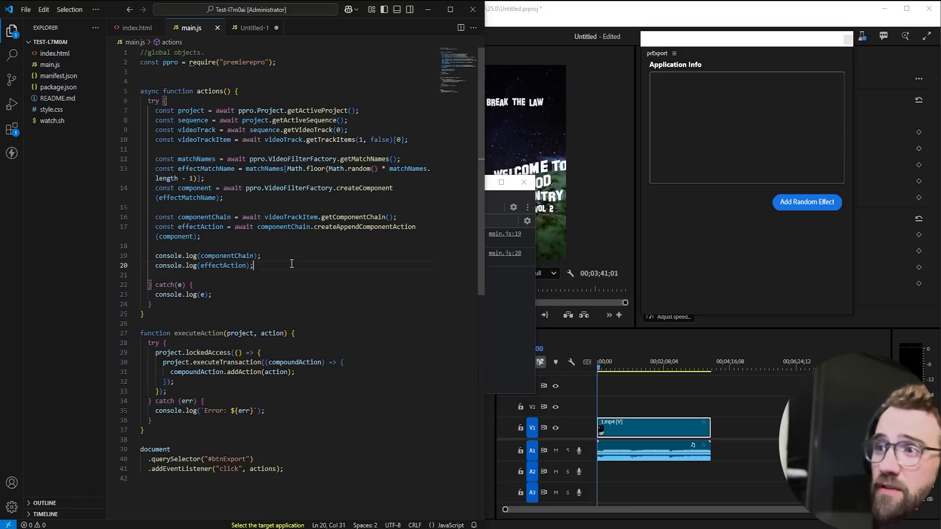
- Replace the logging lines with executeAction(project, effectAction) in main.js
{"action": "left_click_drag", "start_coordinate": [155, 255], "coordinate": [253, 266]}
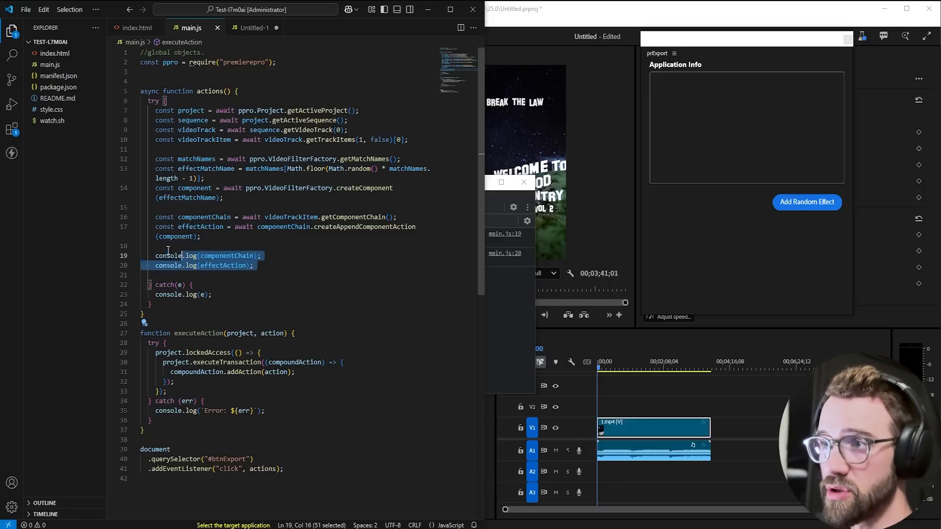
{"action": "type", "text": "executeAction"}
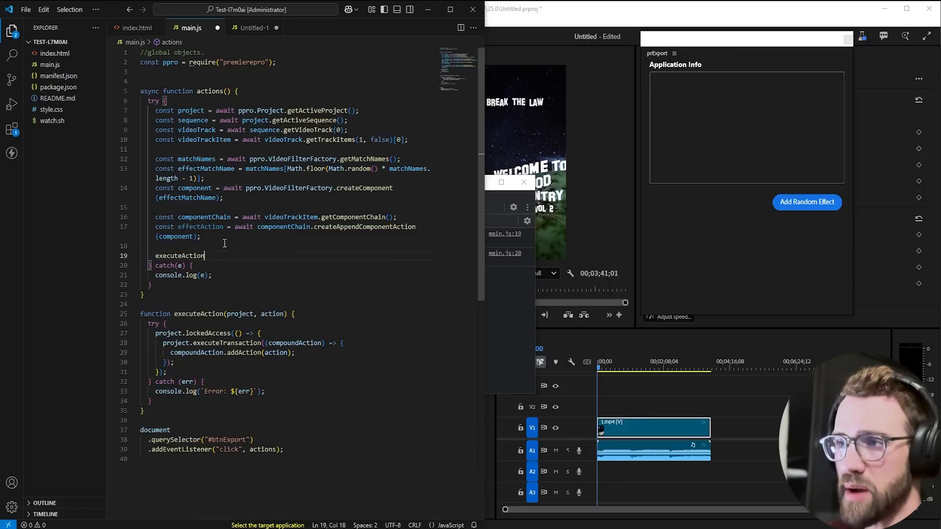
{"action": "type", "text": "(project,"}
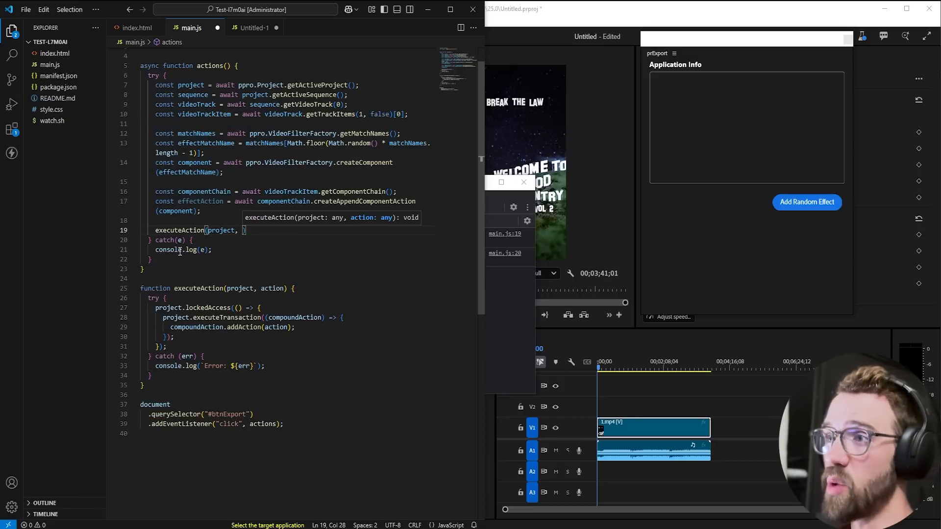
{"action": "type", "text": "effectAction"}
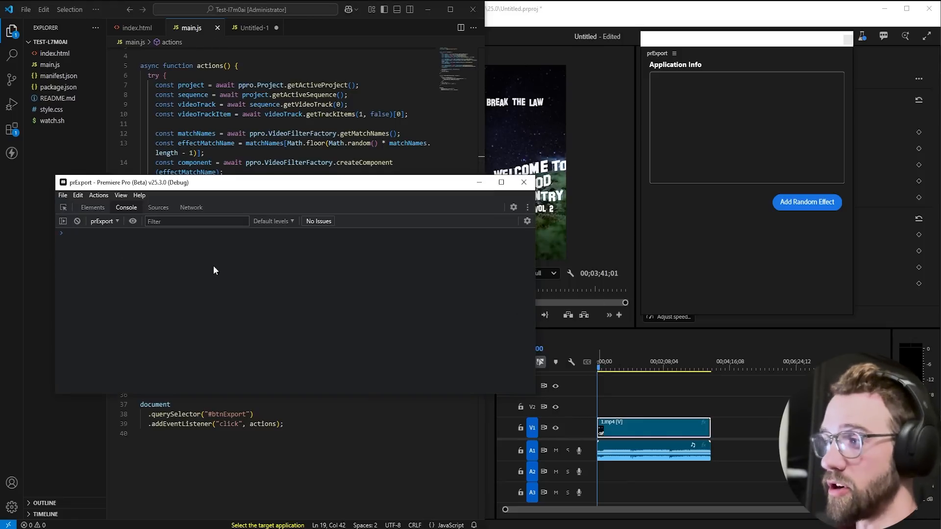
- Use the Add Random Effect button three times to stack random video effects on the clip
{"action": "left_click", "coordinate": [531, 232]}
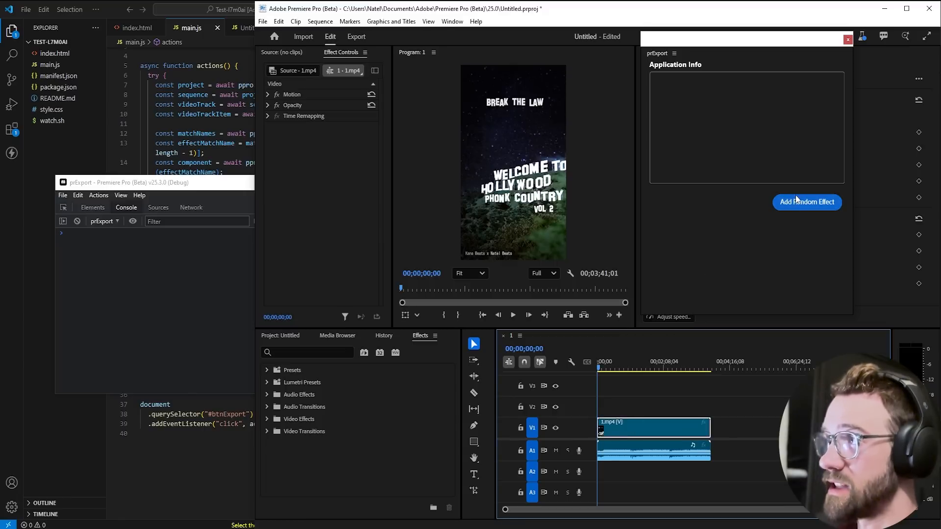
{"action": "left_click", "coordinate": [807, 202]}
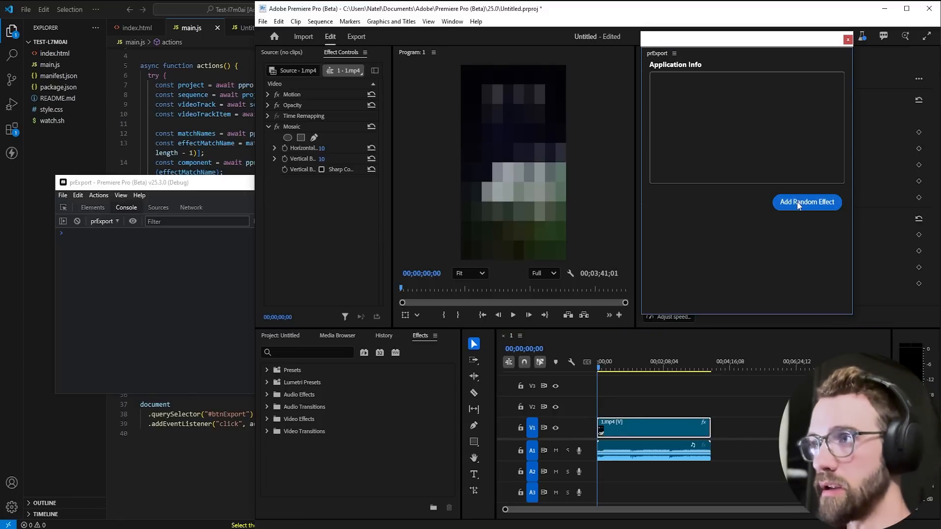
{"action": "left_click", "coordinate": [806, 202]}
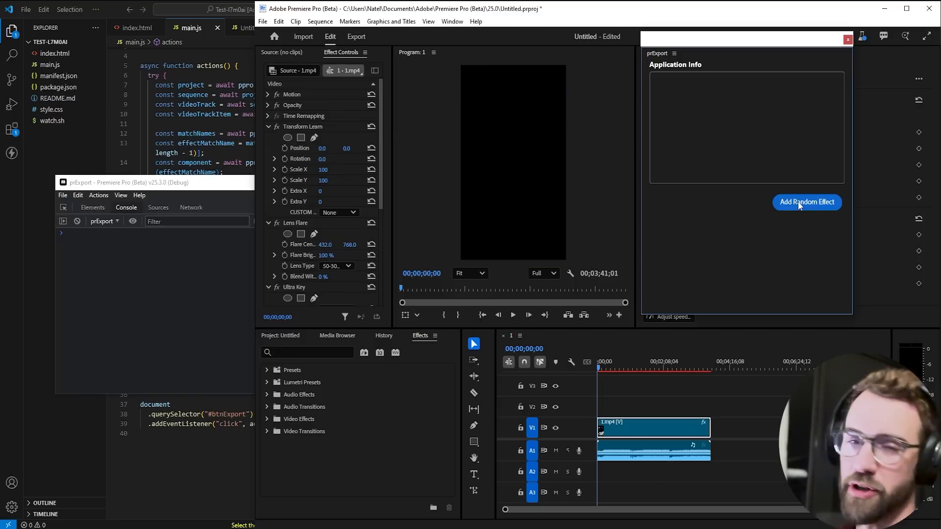
{"action": "left_click", "coordinate": [807, 202]}
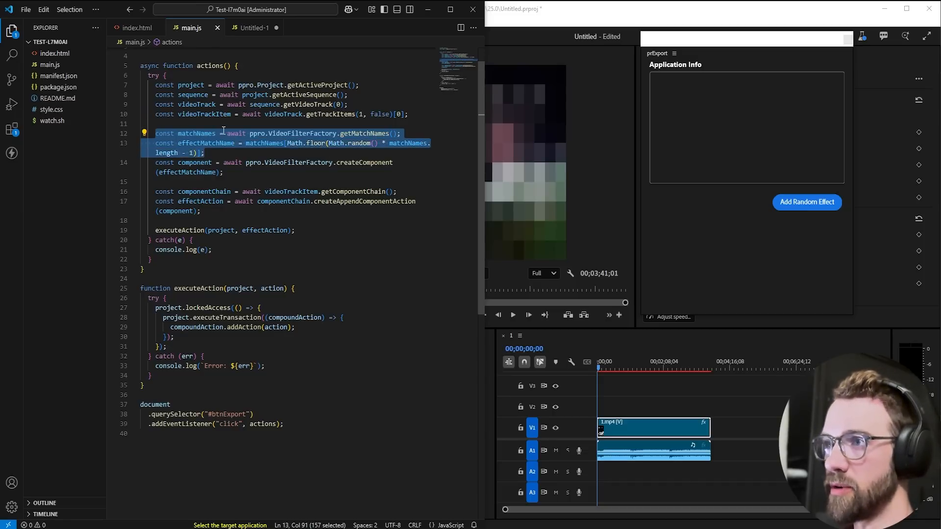
{"action": "double_click", "coordinate": [206, 143]}
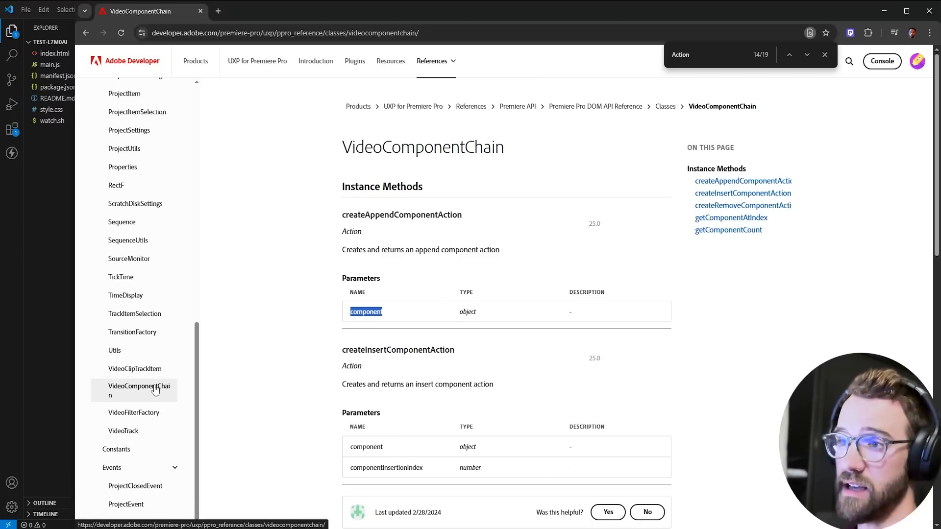
- Browse from VideoFilterFactory back to VideoComponentChain, then view the AudioComponentChain reference
{"action": "left_click", "coordinate": [135, 412]}
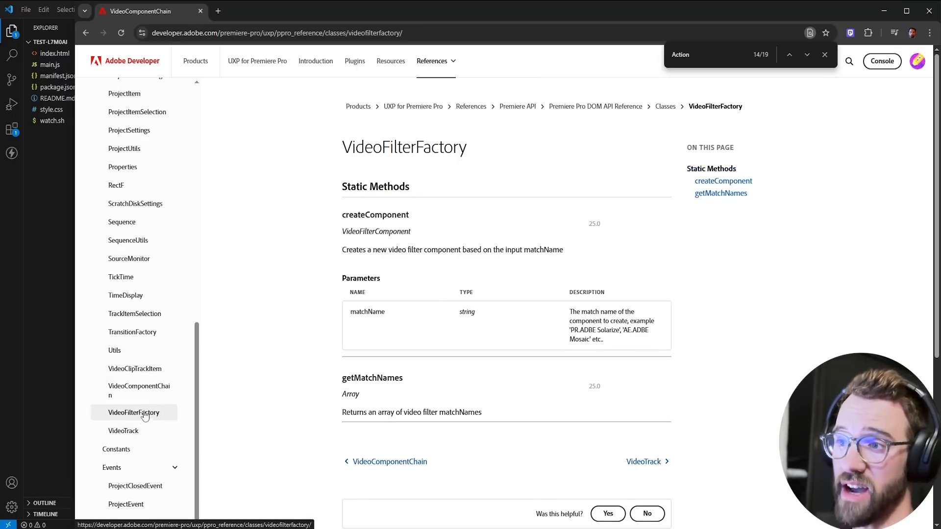
{"action": "left_click", "coordinate": [389, 462]}
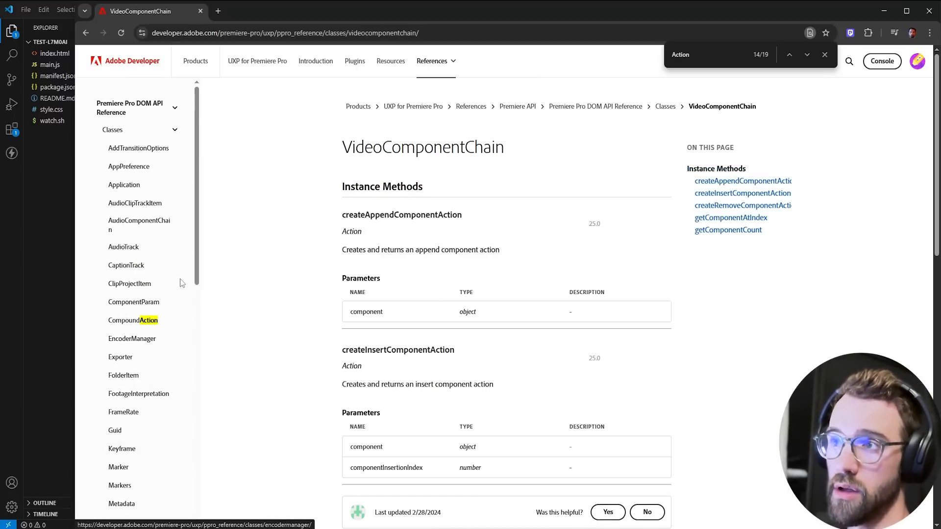
{"action": "left_click", "coordinate": [139, 225]}
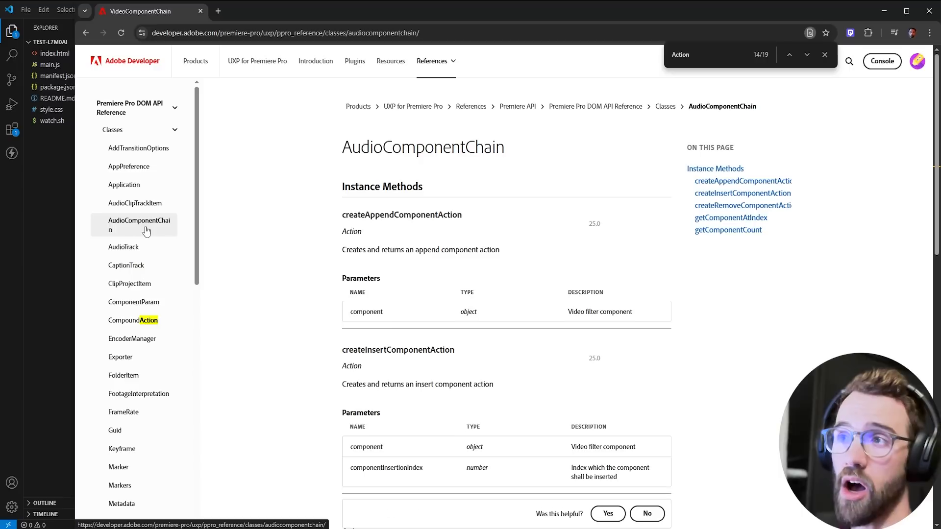
{"action": "mouse_move", "coordinate": [135, 302]}
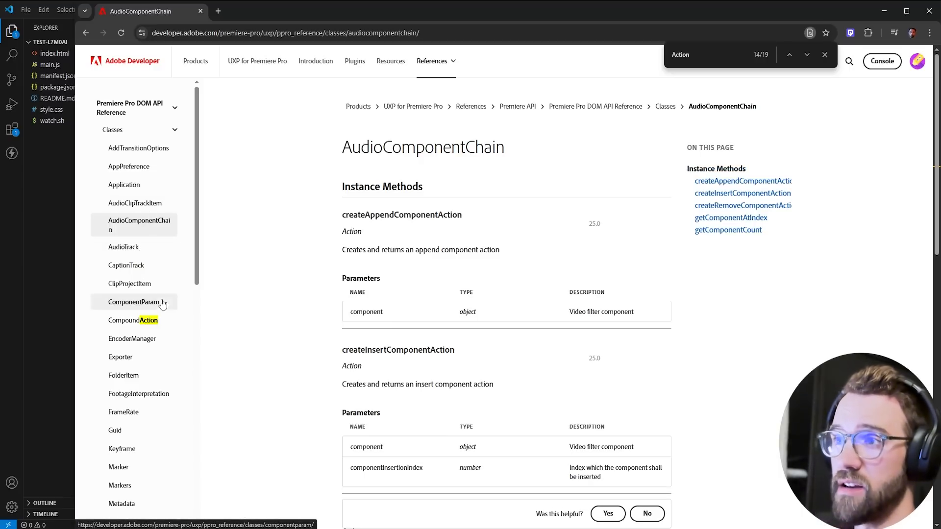